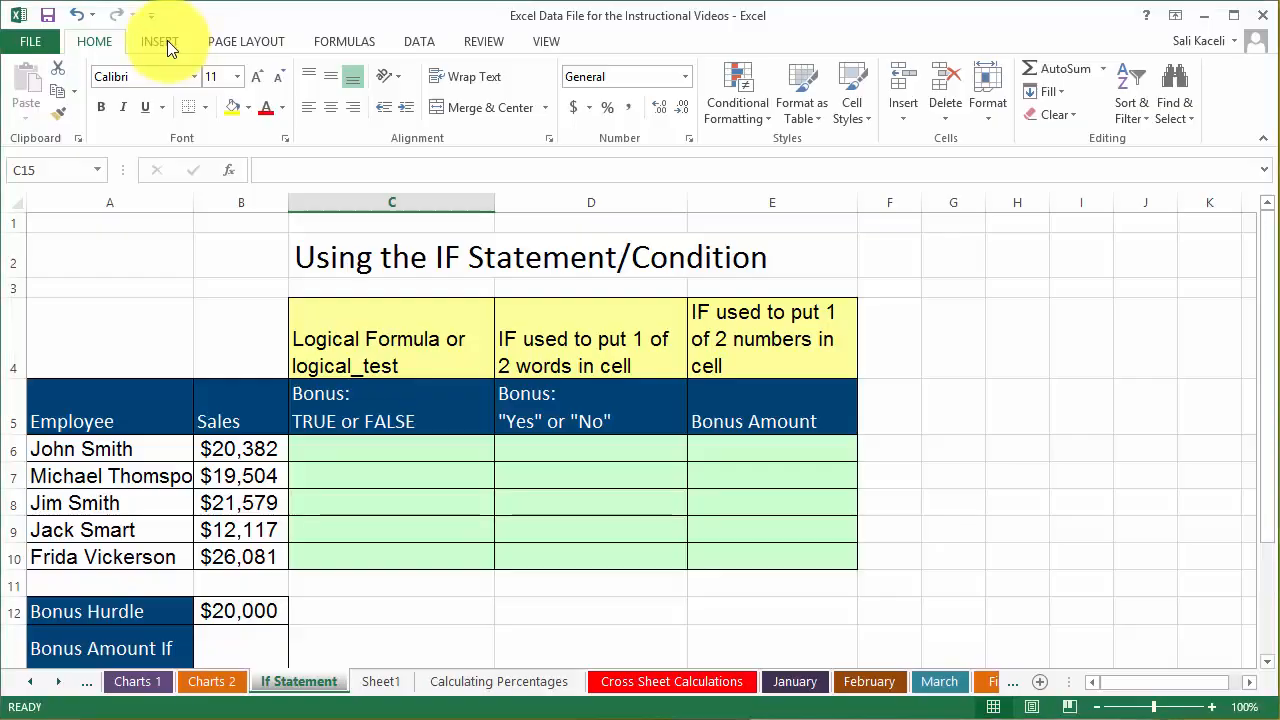
# - Browse the AutoSum, Financial and Logical function lists on the Formulas tab, then open Insert Function
pyautogui.click(159, 41)
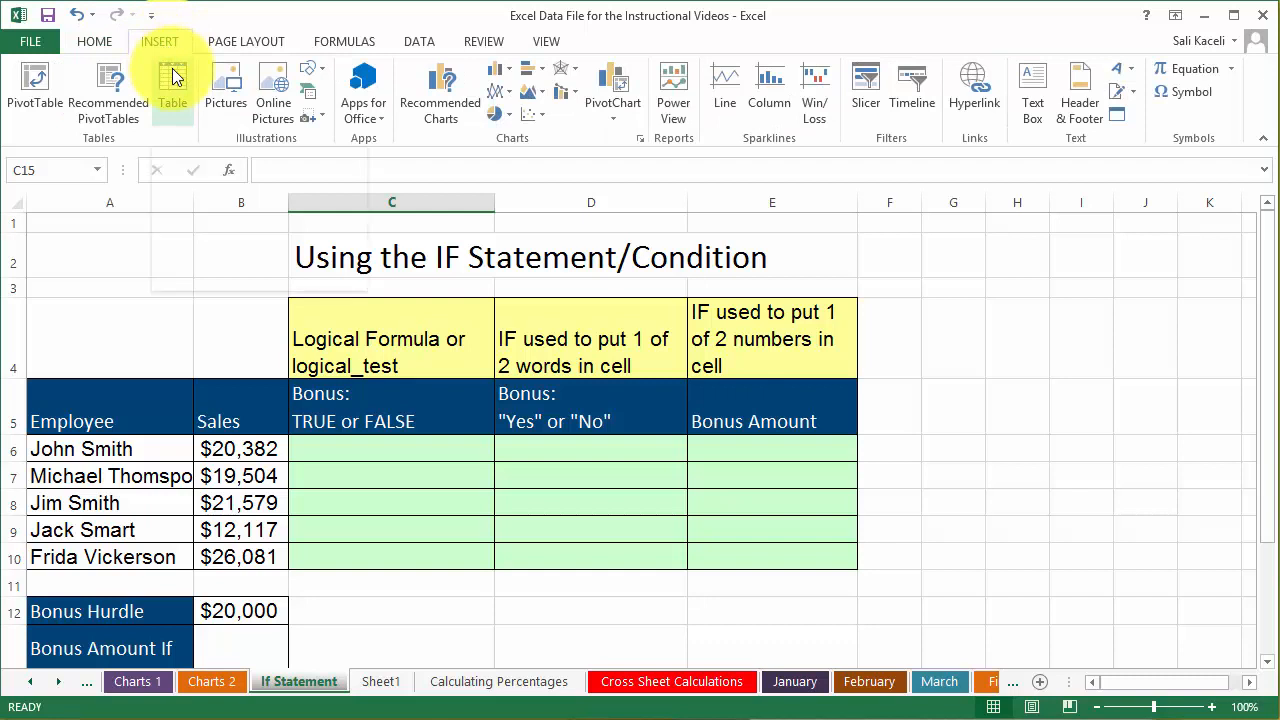
pyautogui.moveTo(172, 85)
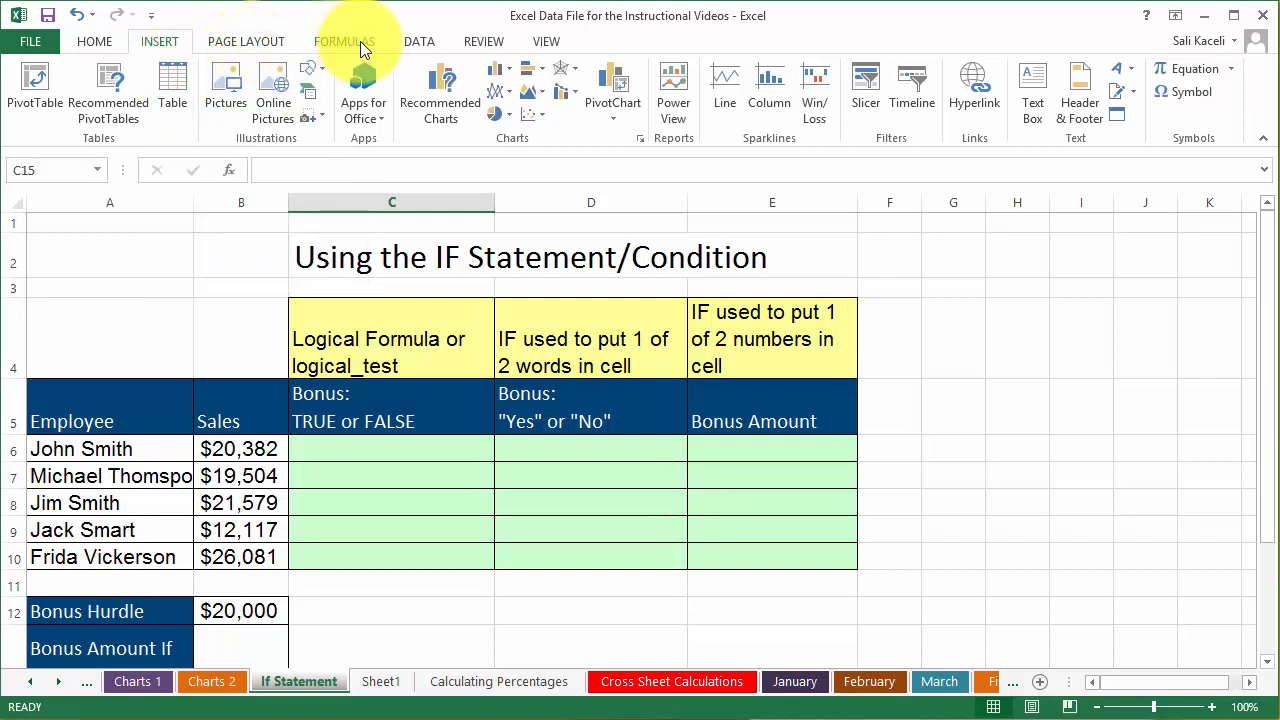
pyautogui.click(344, 41)
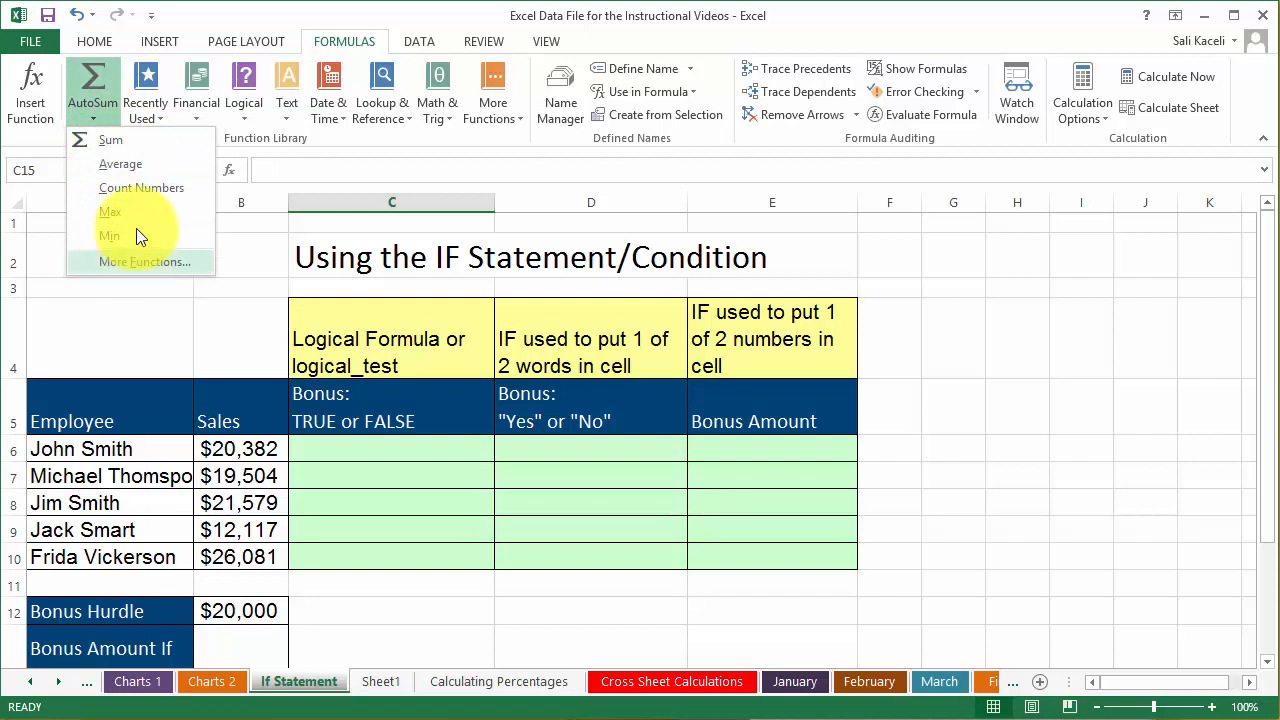
pyautogui.click(145, 90)
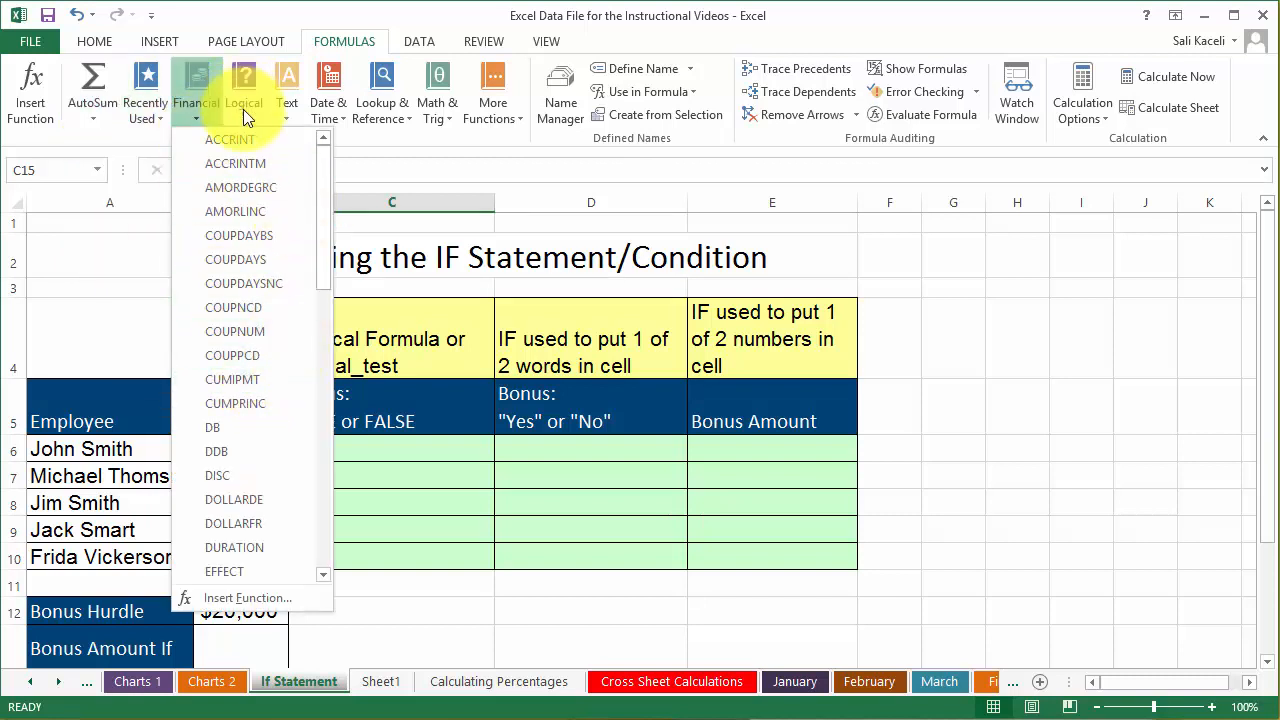
pyautogui.click(244, 90)
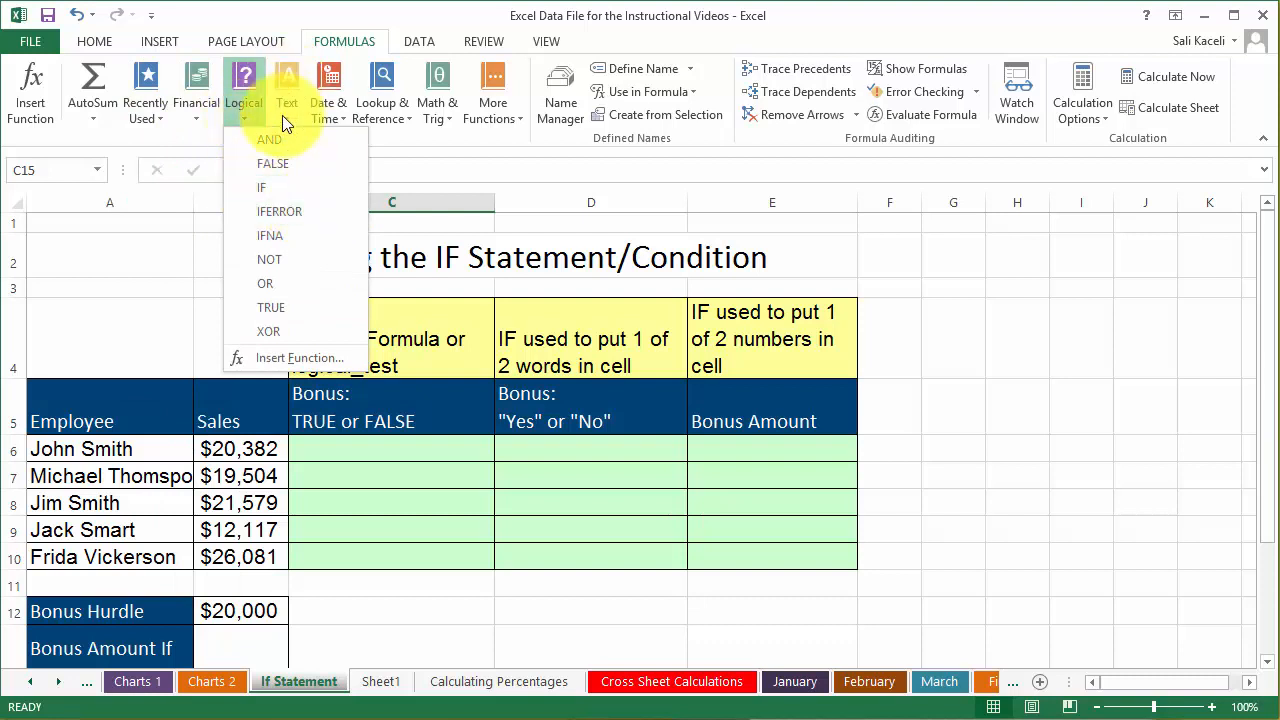
pyautogui.click(287, 90)
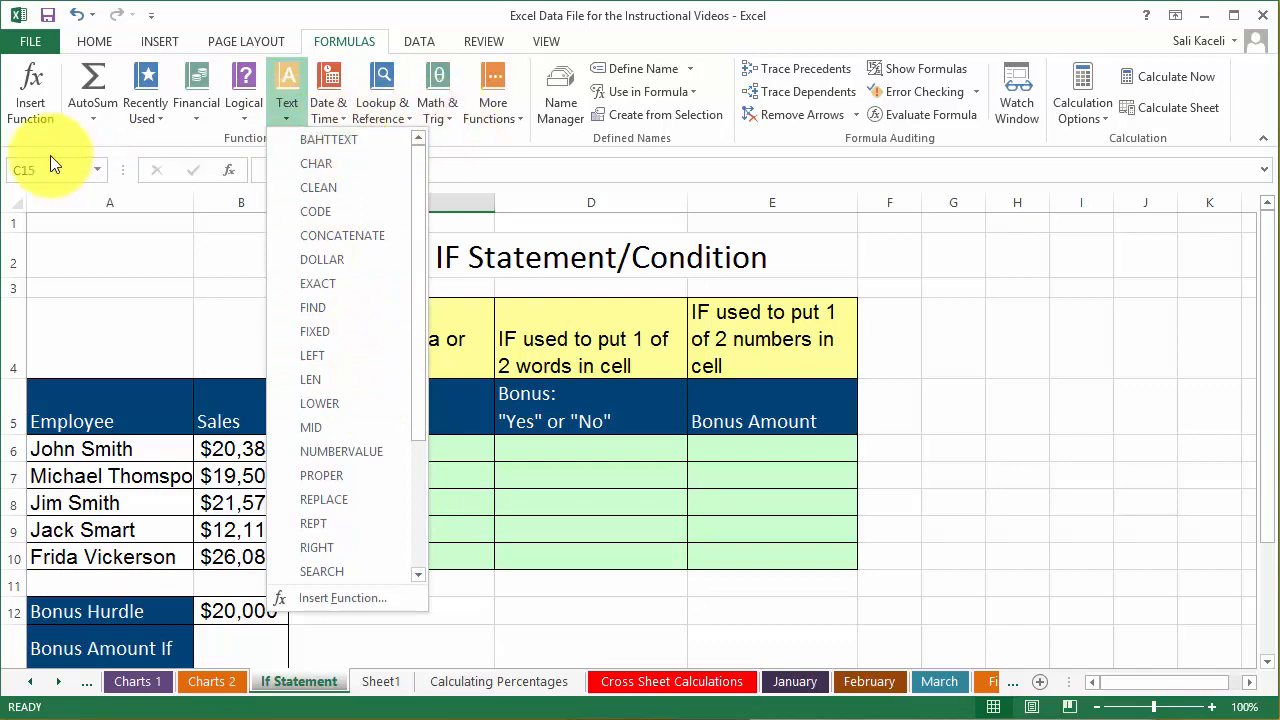
pyautogui.click(342, 597)
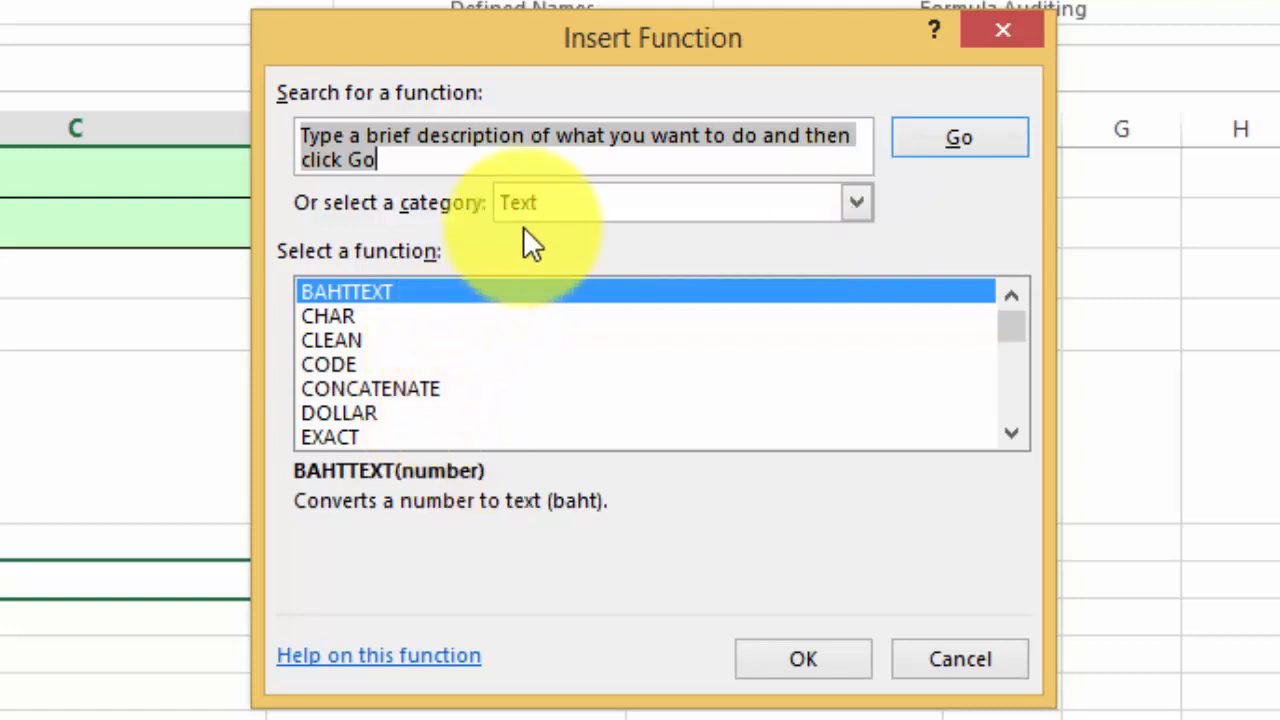
# - Search Insert Function for 'if' to list IF with its syntax and description
pyautogui.write('if')
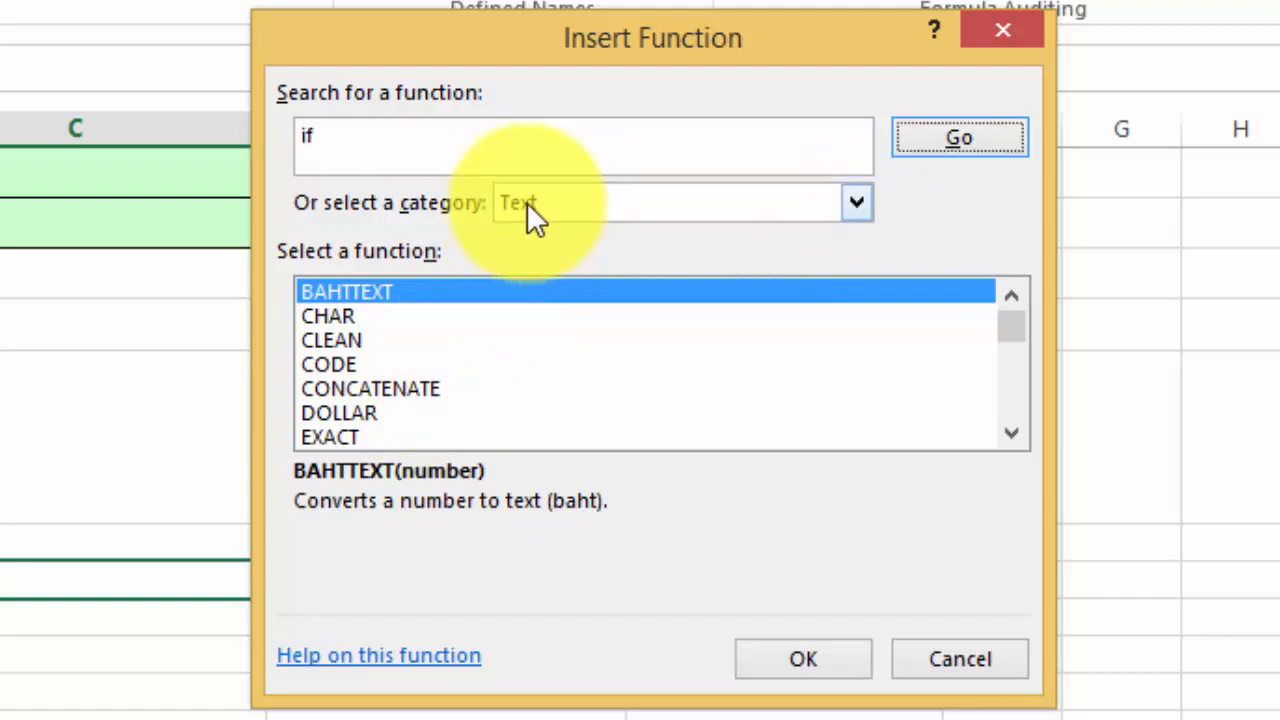
pyautogui.click(957, 137)
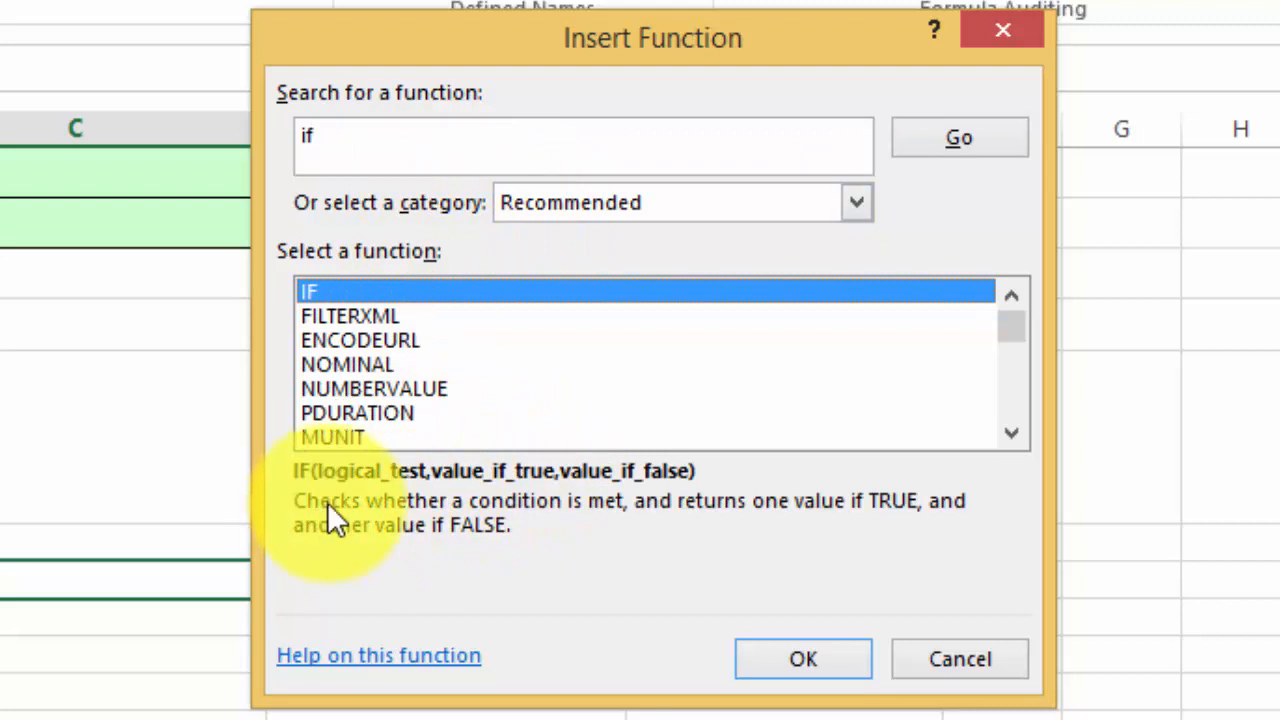
pyautogui.moveTo(358, 528)
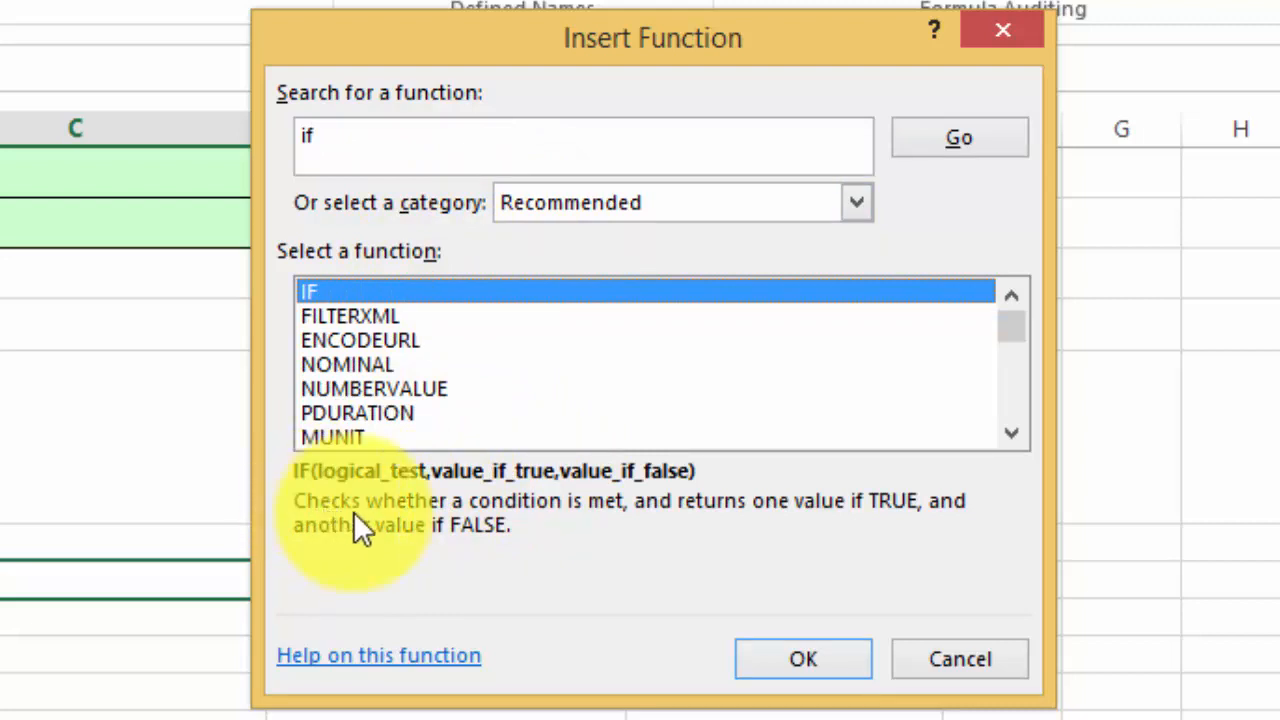
pyautogui.moveTo(420, 530)
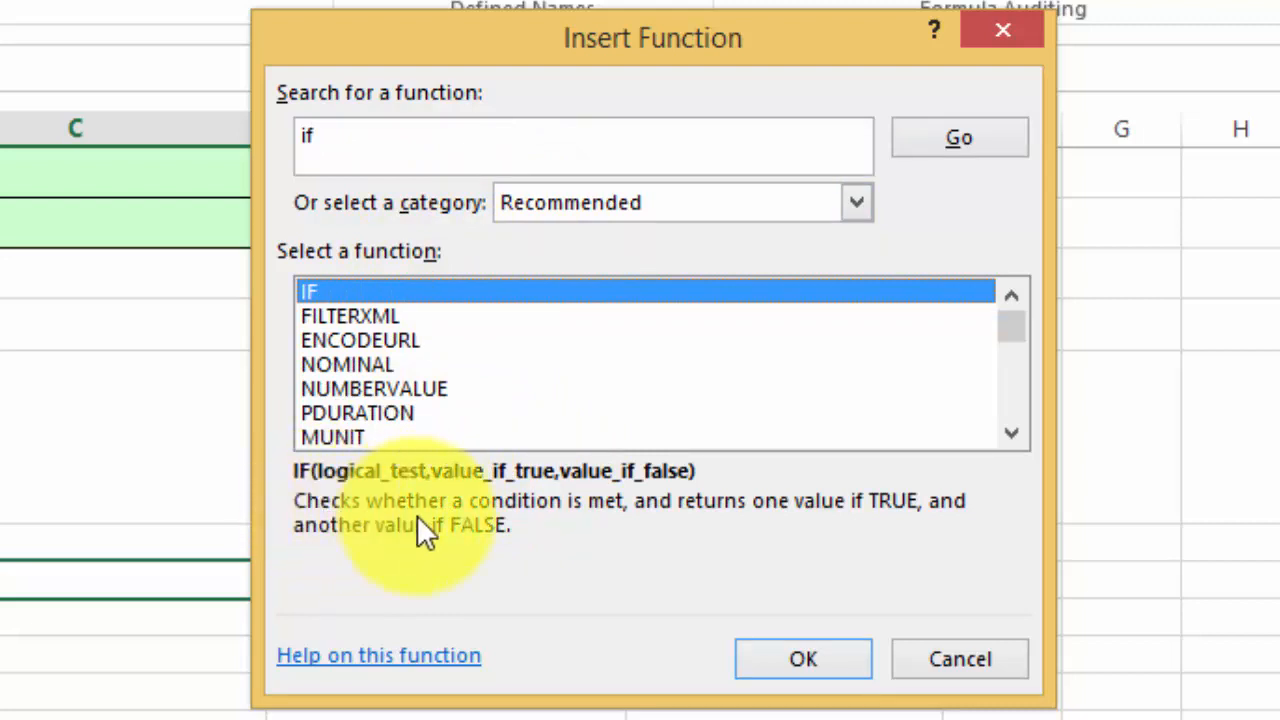
pyautogui.moveTo(655, 535)
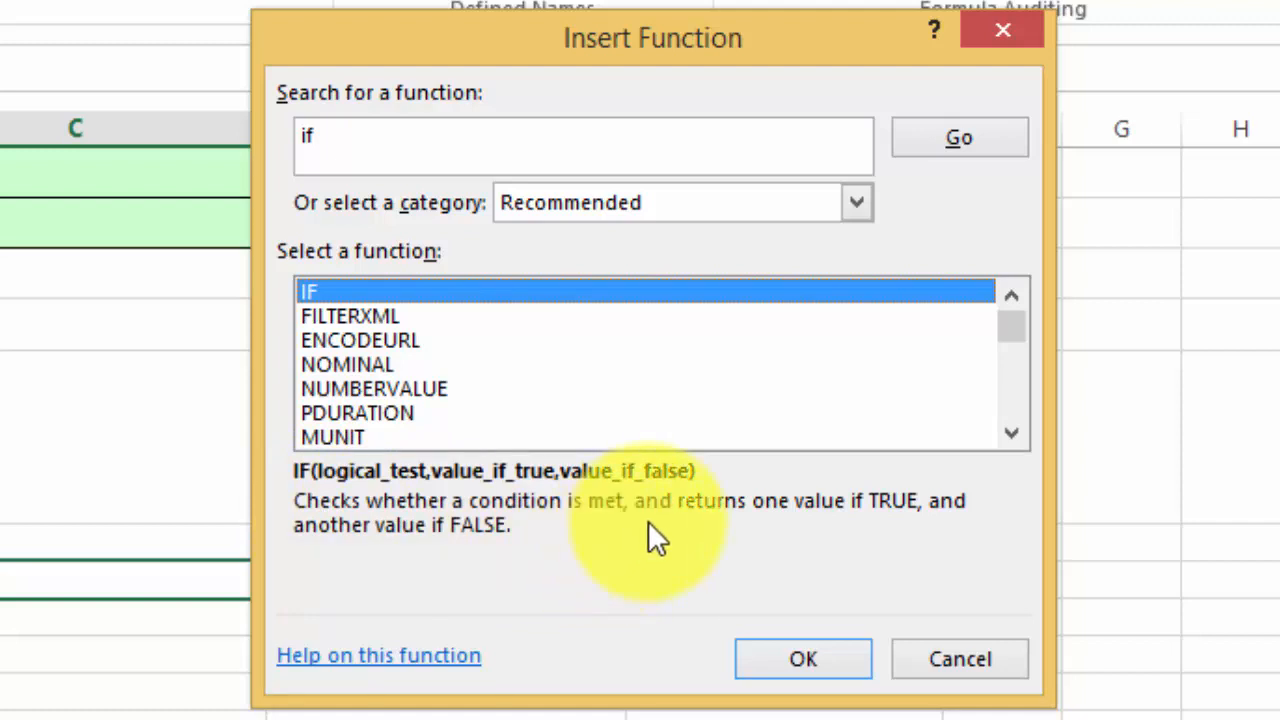
pyautogui.moveTo(890, 525)
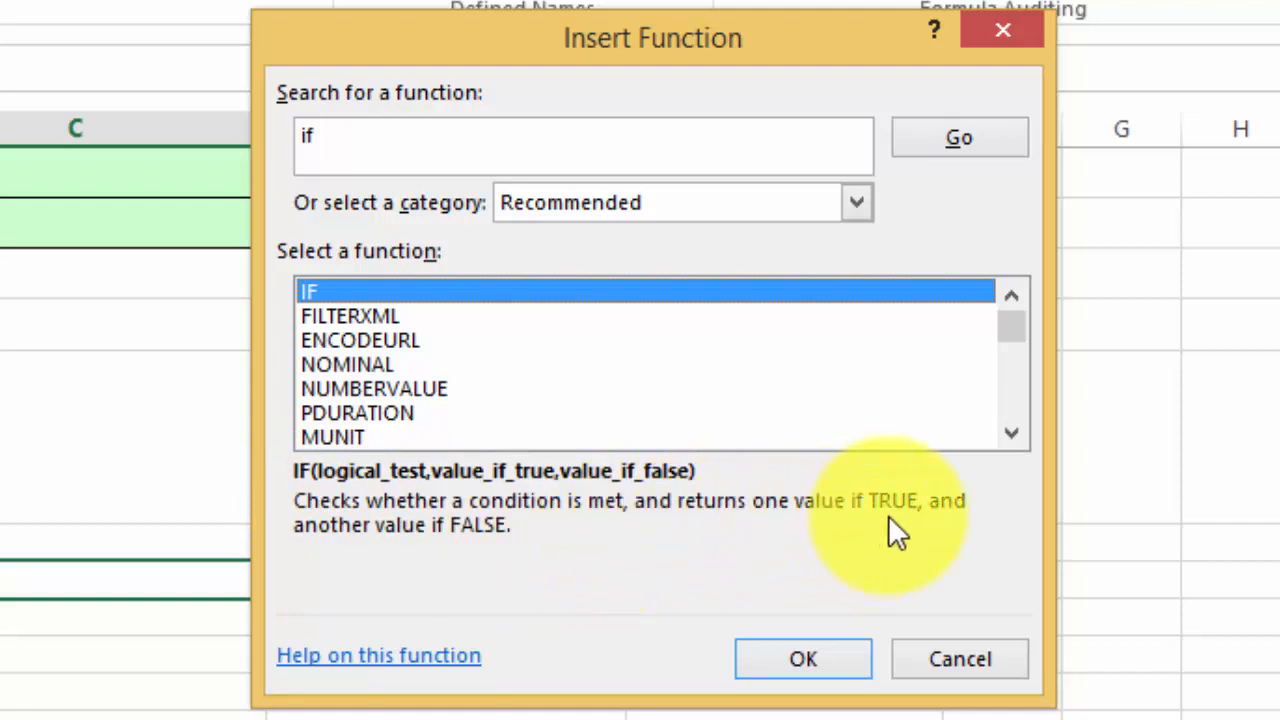
pyautogui.moveTo(500, 555)
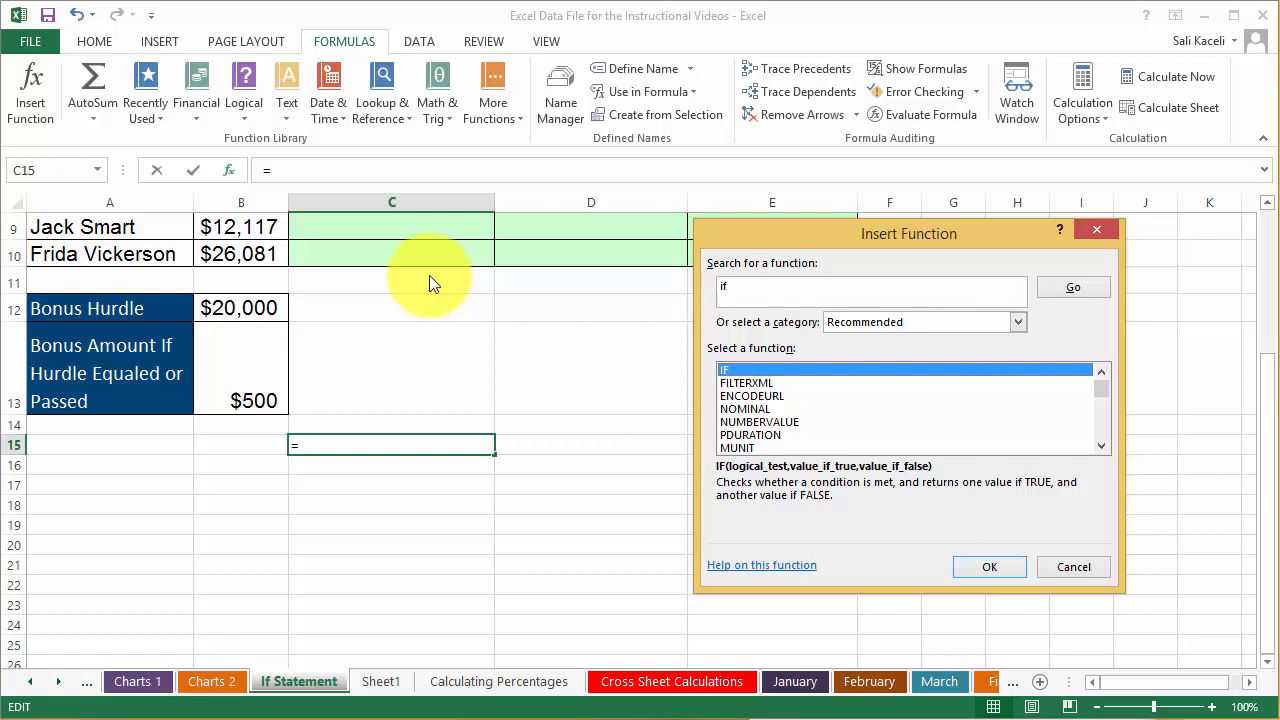
pyautogui.moveTo(797, 576)
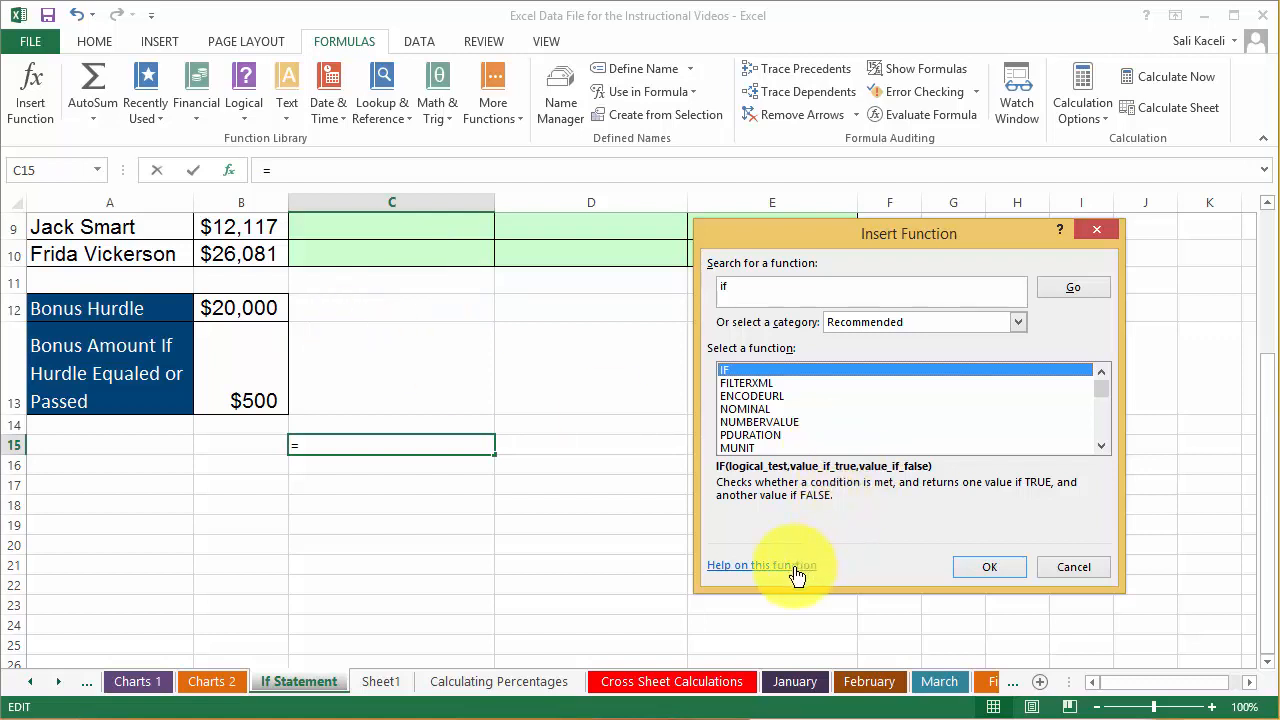
pyautogui.moveTo(788, 578)
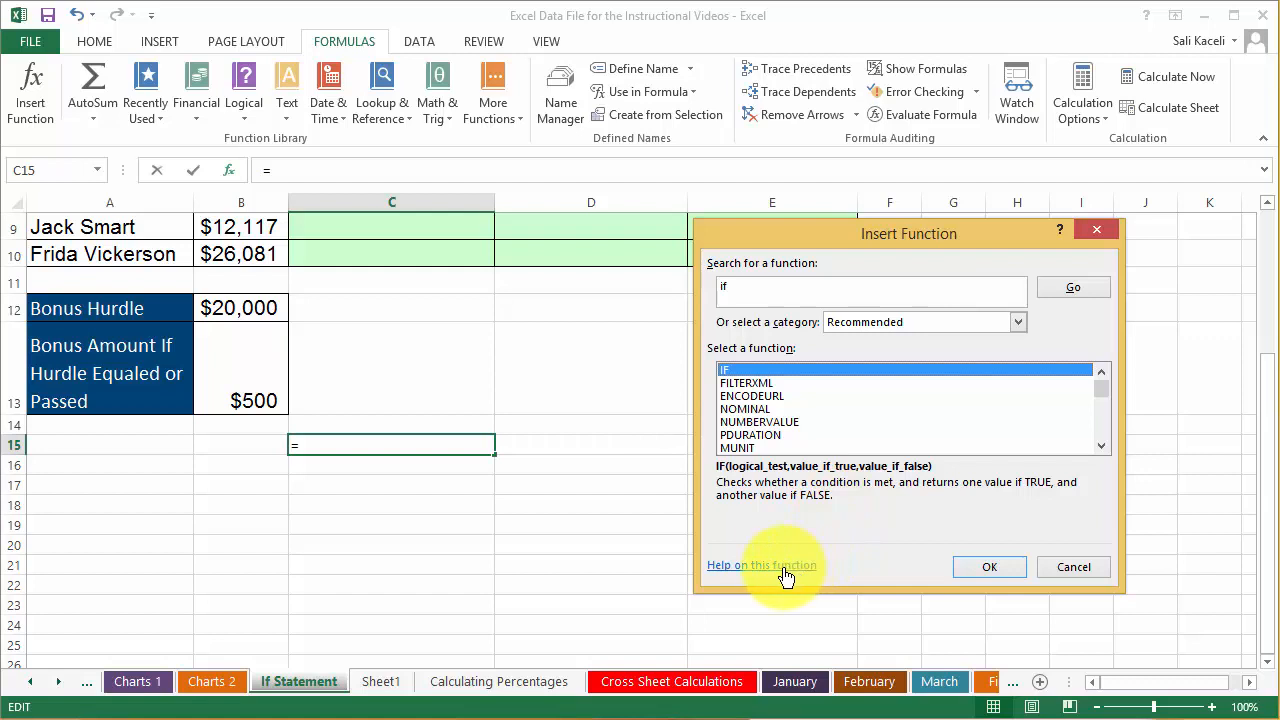
pyautogui.moveTo(760, 382)
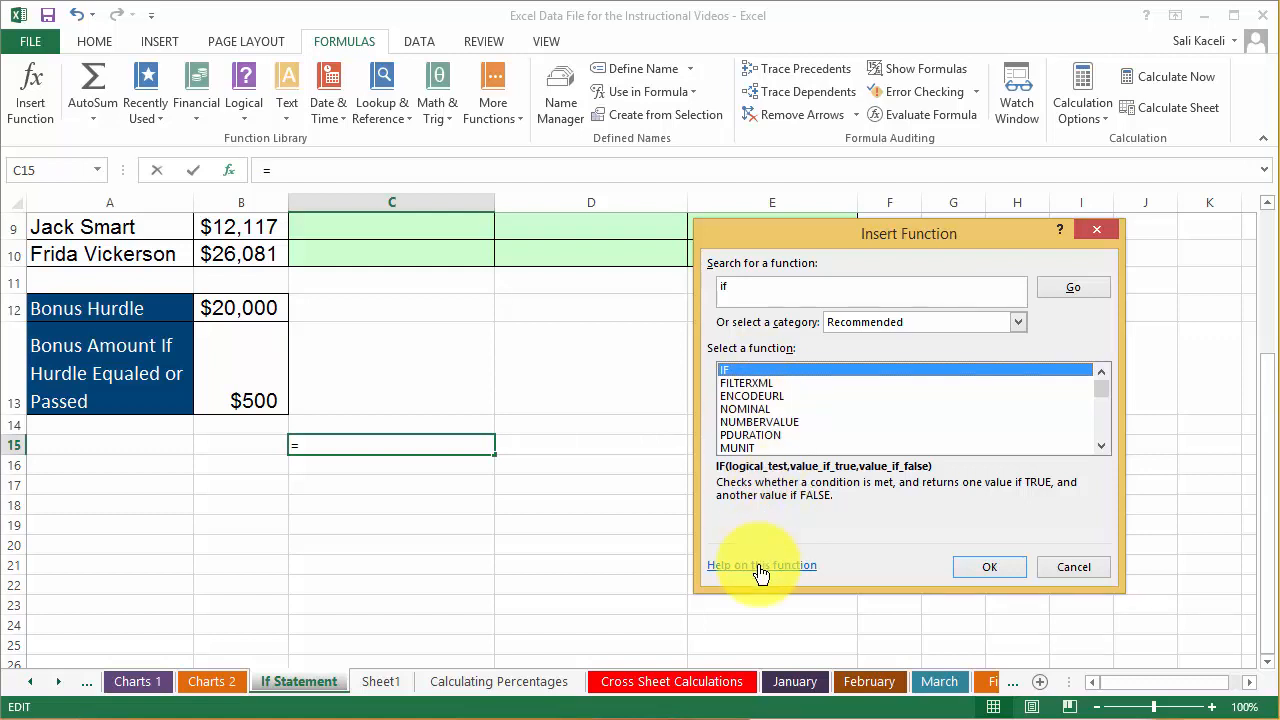
pyautogui.moveTo(1073, 567)
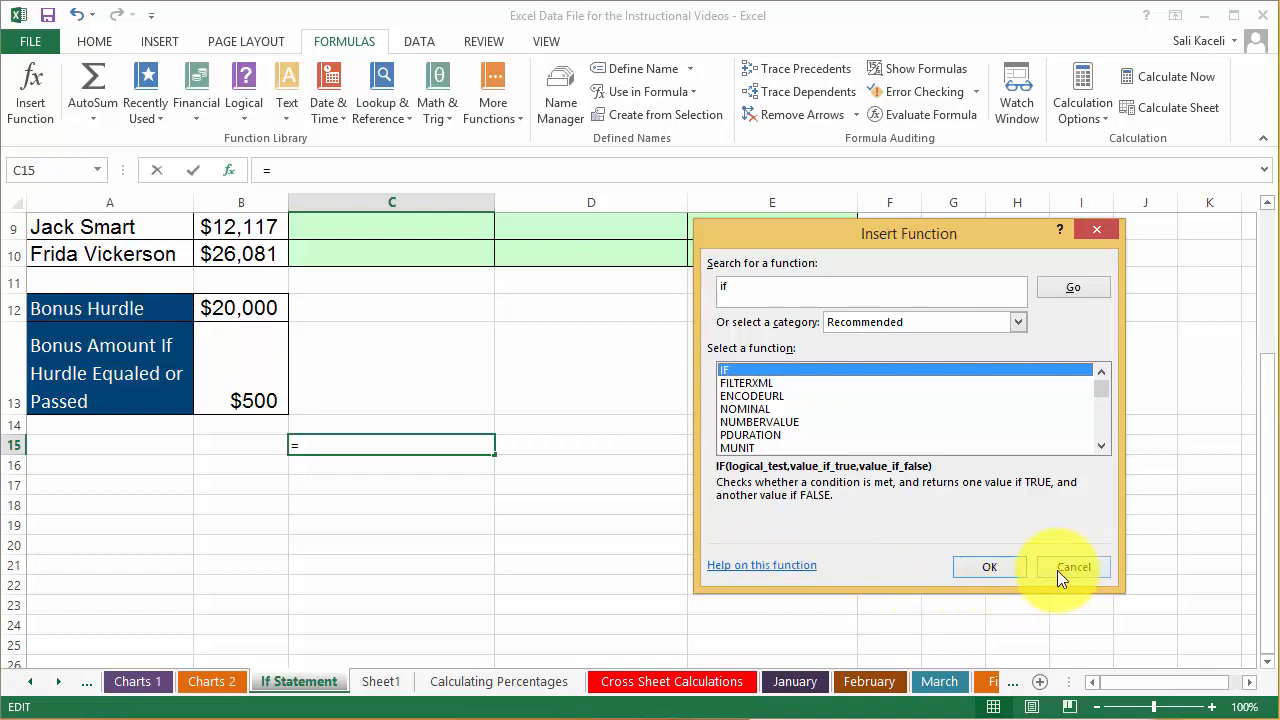
# - Cancel Insert Function and review the $20,000 Bonus Hurdle value in B12
pyautogui.click(1073, 567)
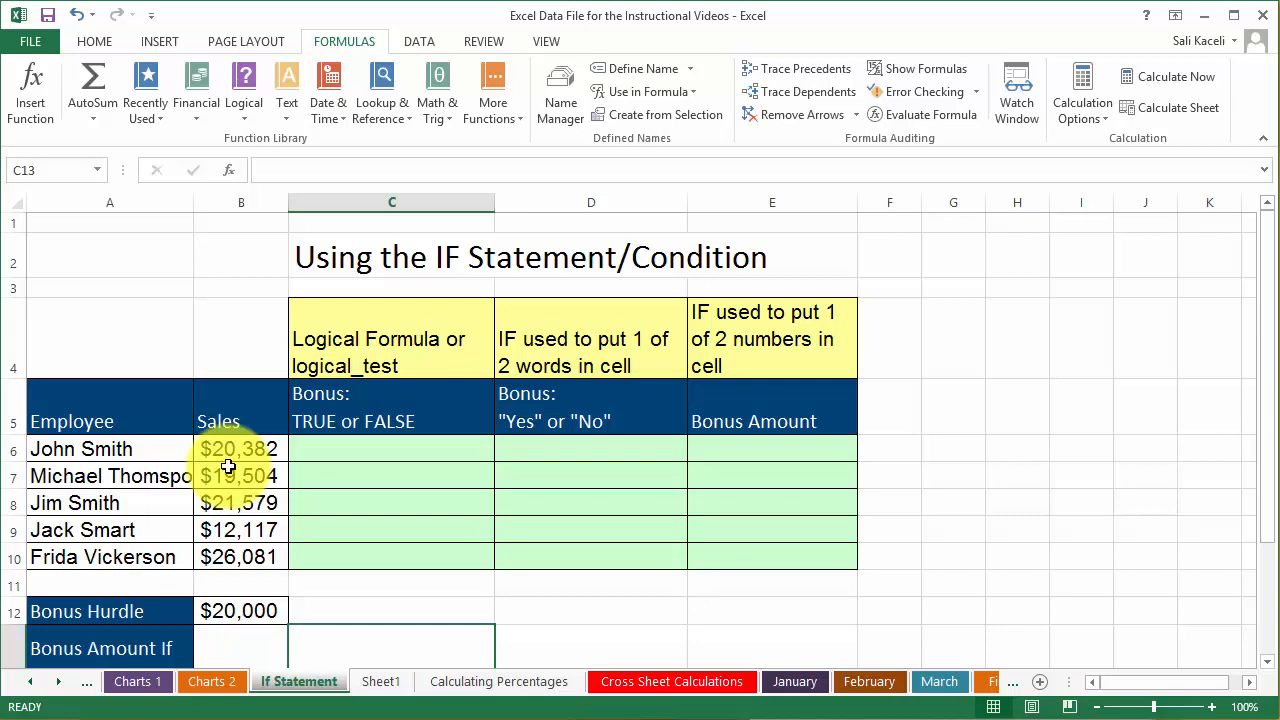
pyautogui.moveTo(363, 534)
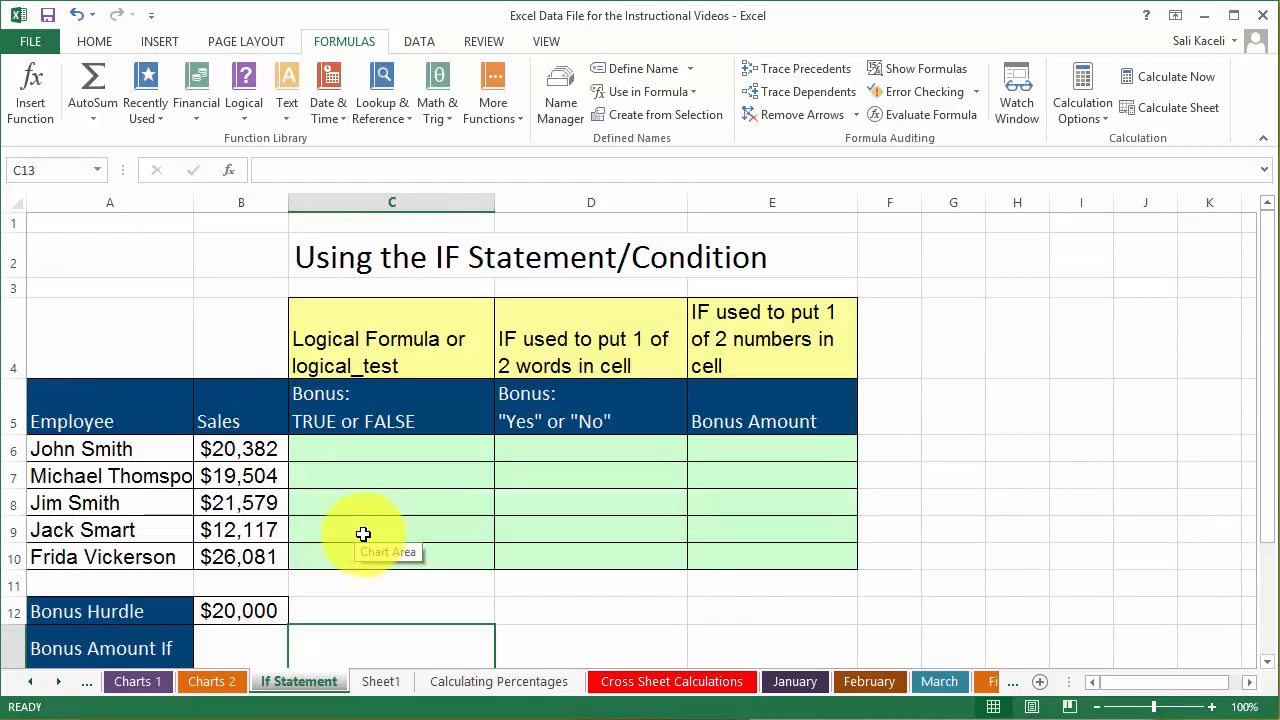
pyautogui.scroll(-3)
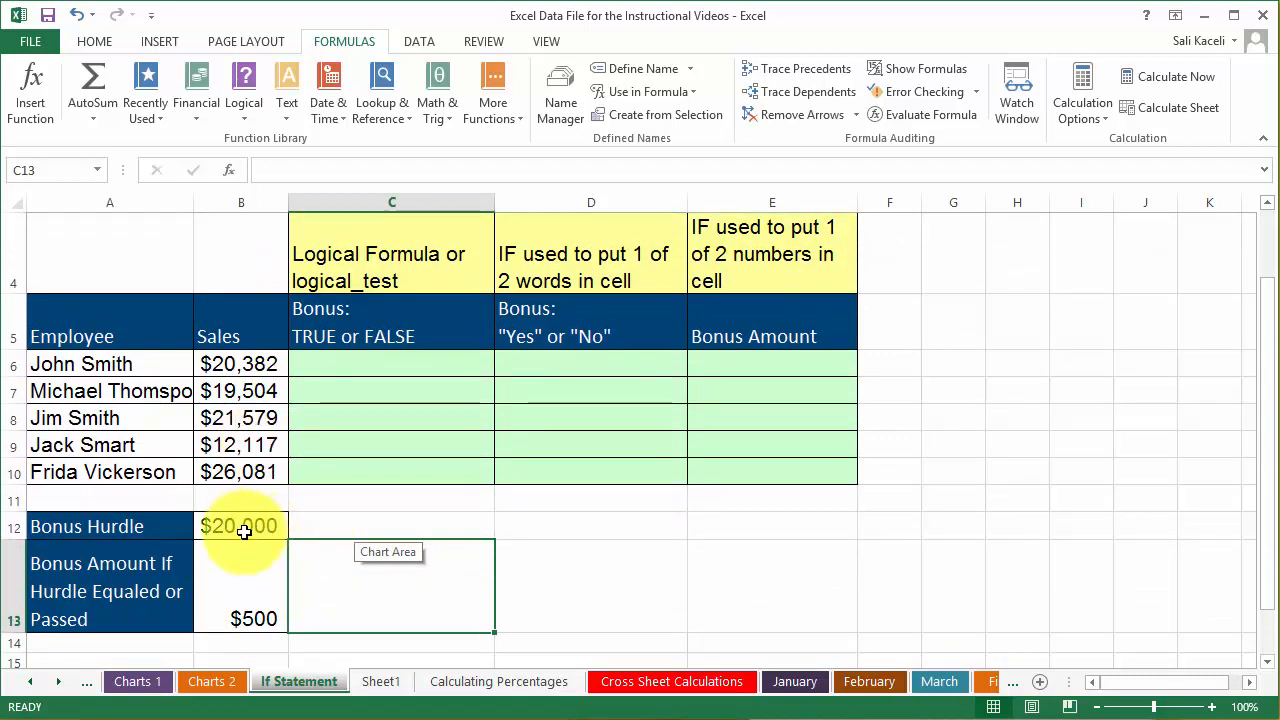
pyautogui.click(240, 525)
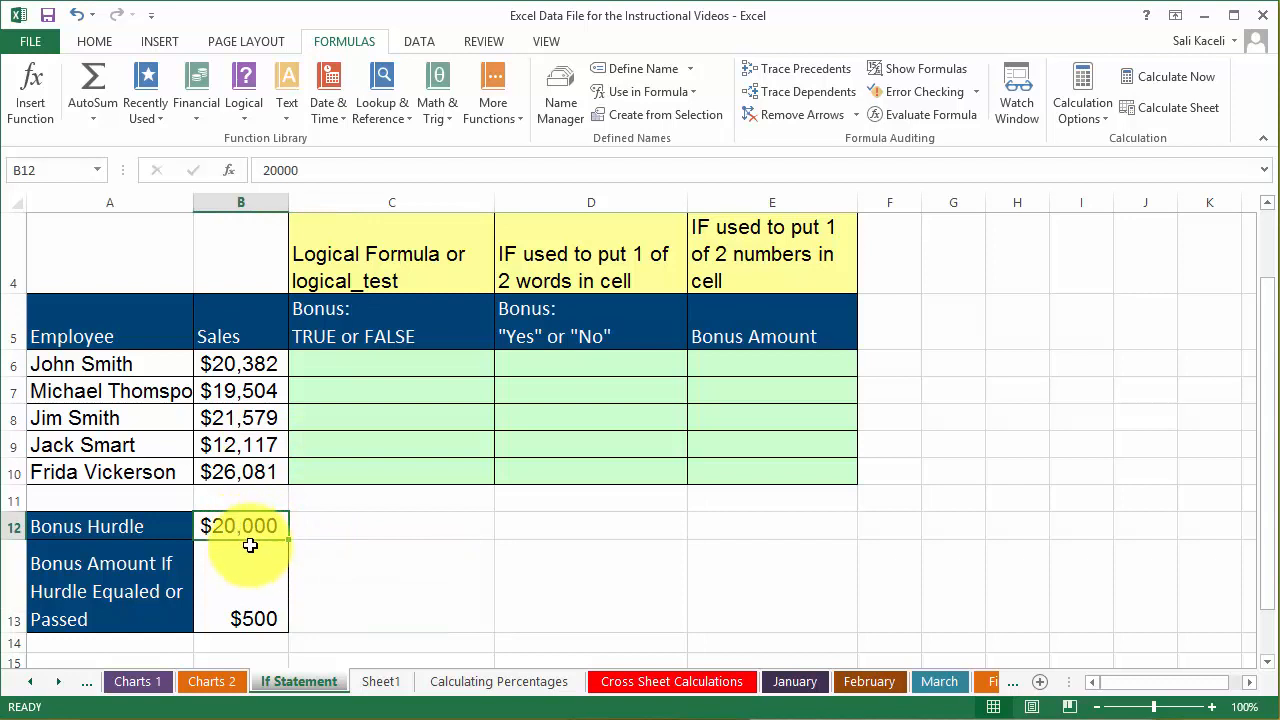
pyautogui.click(253, 618)
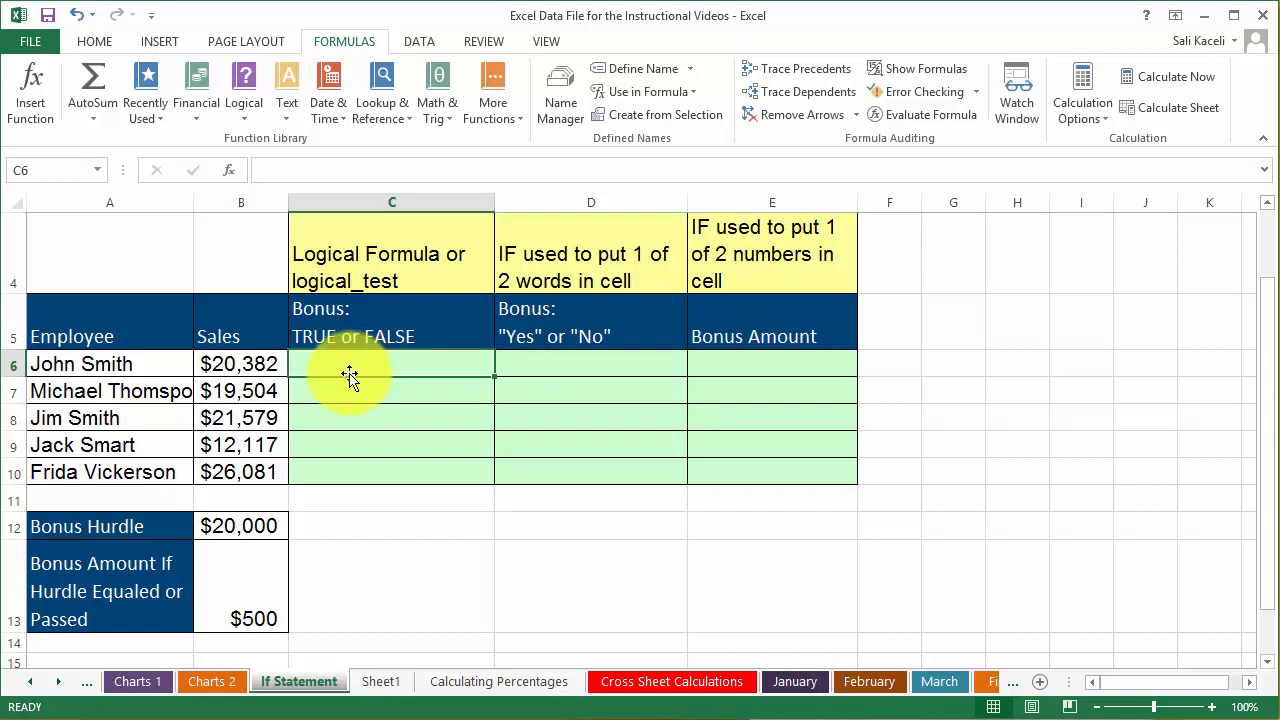
pyautogui.moveTo(356, 383)
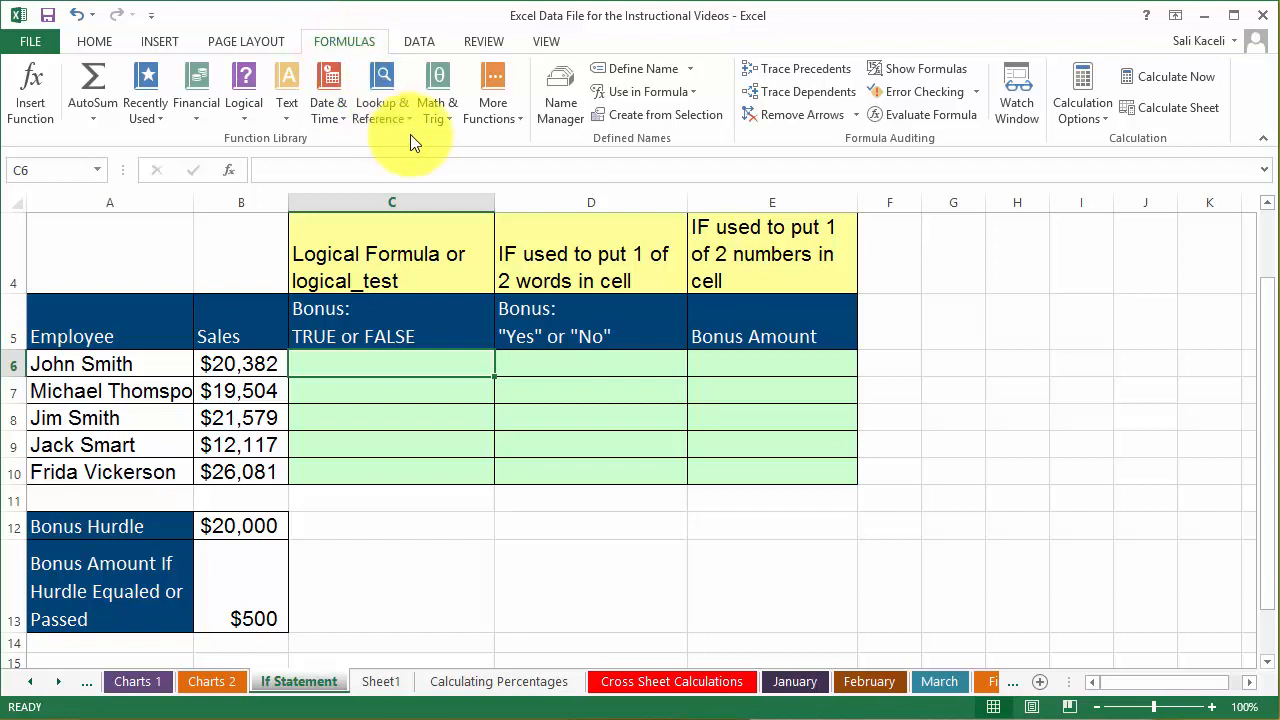
pyautogui.moveTo(30, 90)
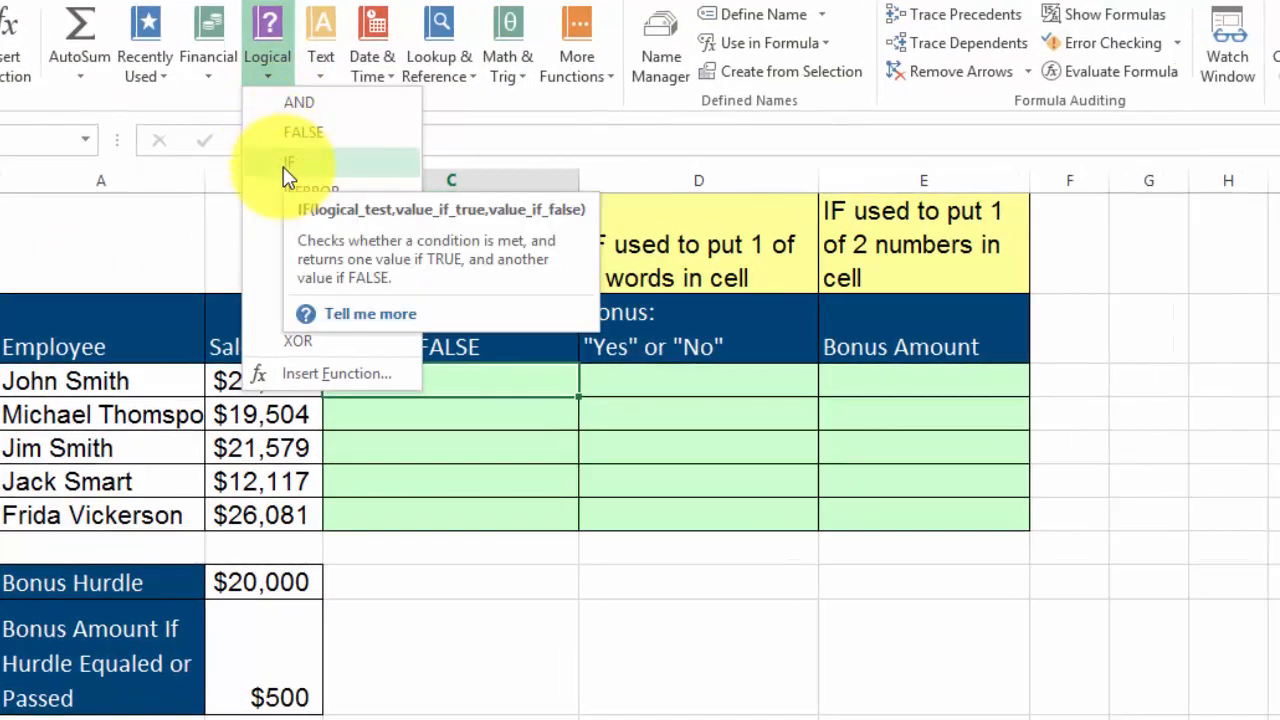
# - Enter =IF(B6>=$B$12,TRUE,FALSE) in C6 through the IF Function Arguments dialog
pyautogui.click(289, 161)
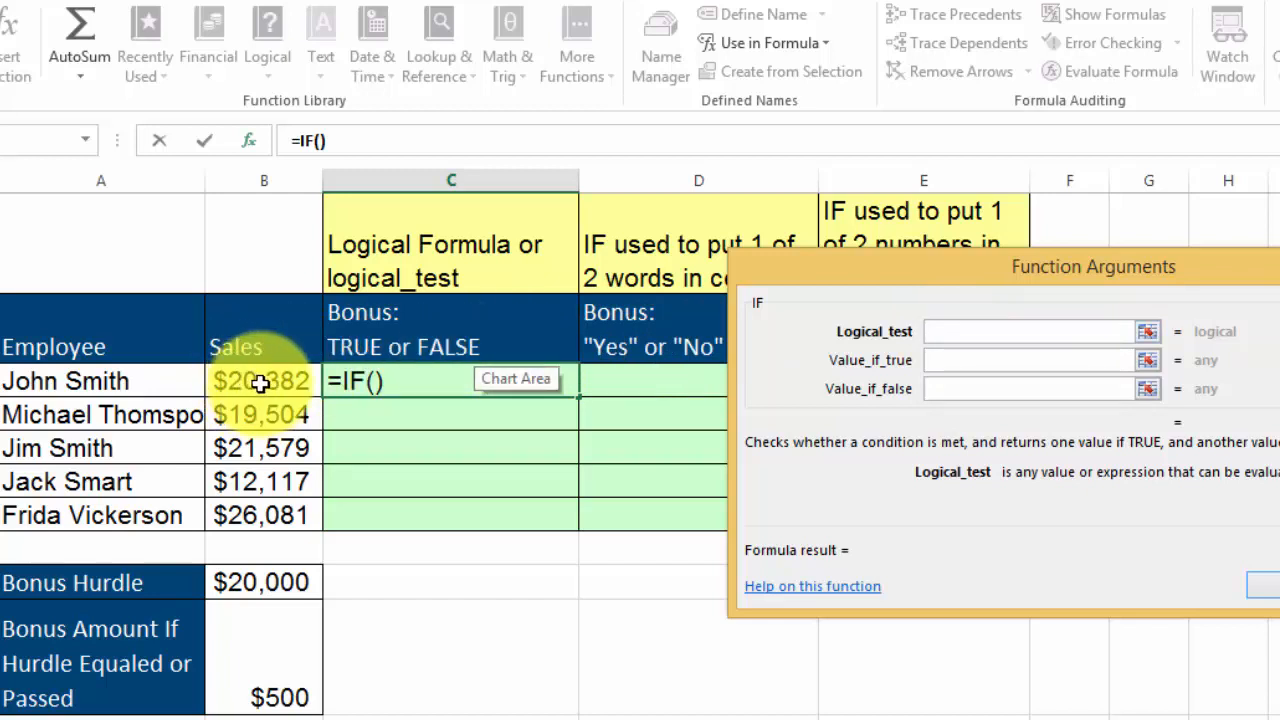
pyautogui.click(1020, 331)
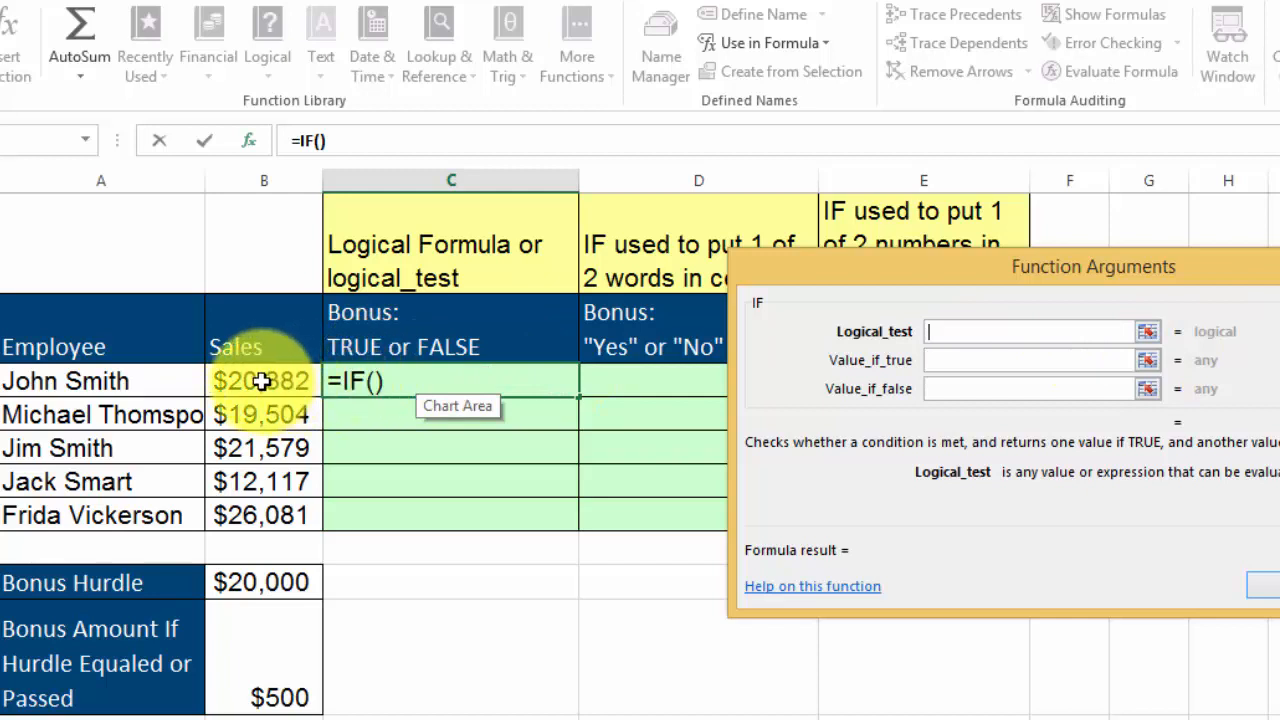
pyautogui.click(263, 380)
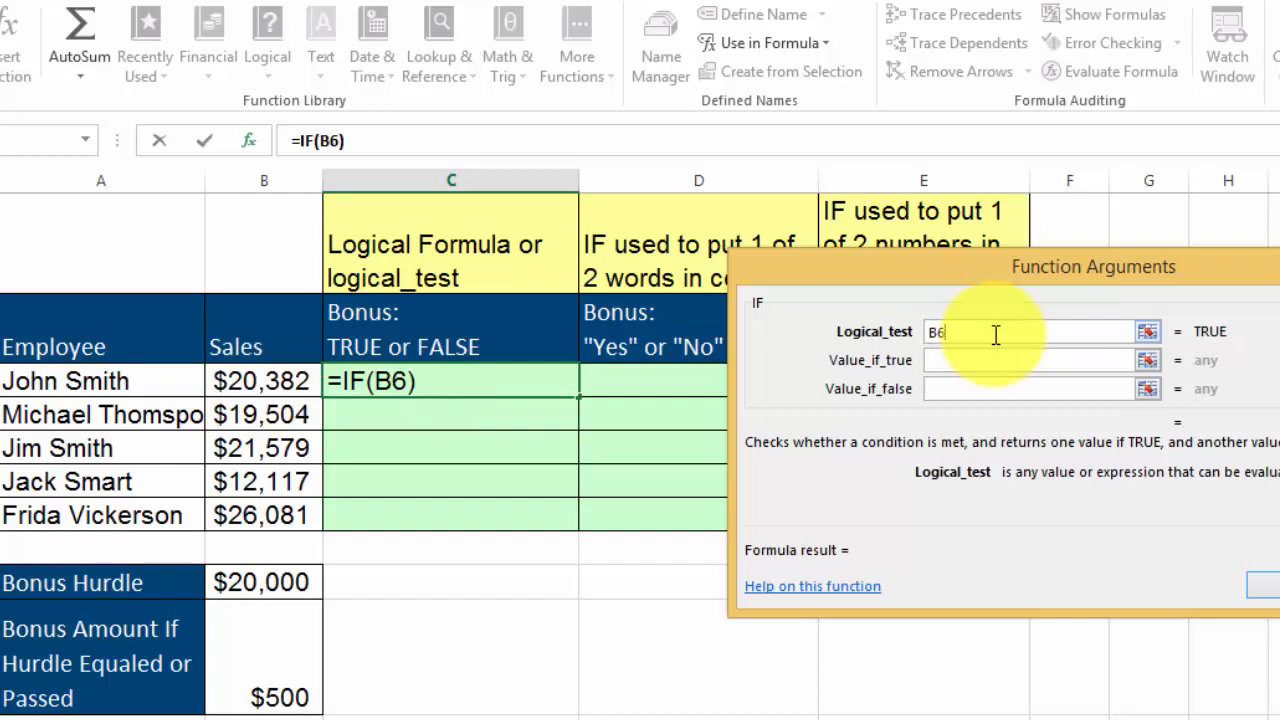
pyautogui.write('>=')
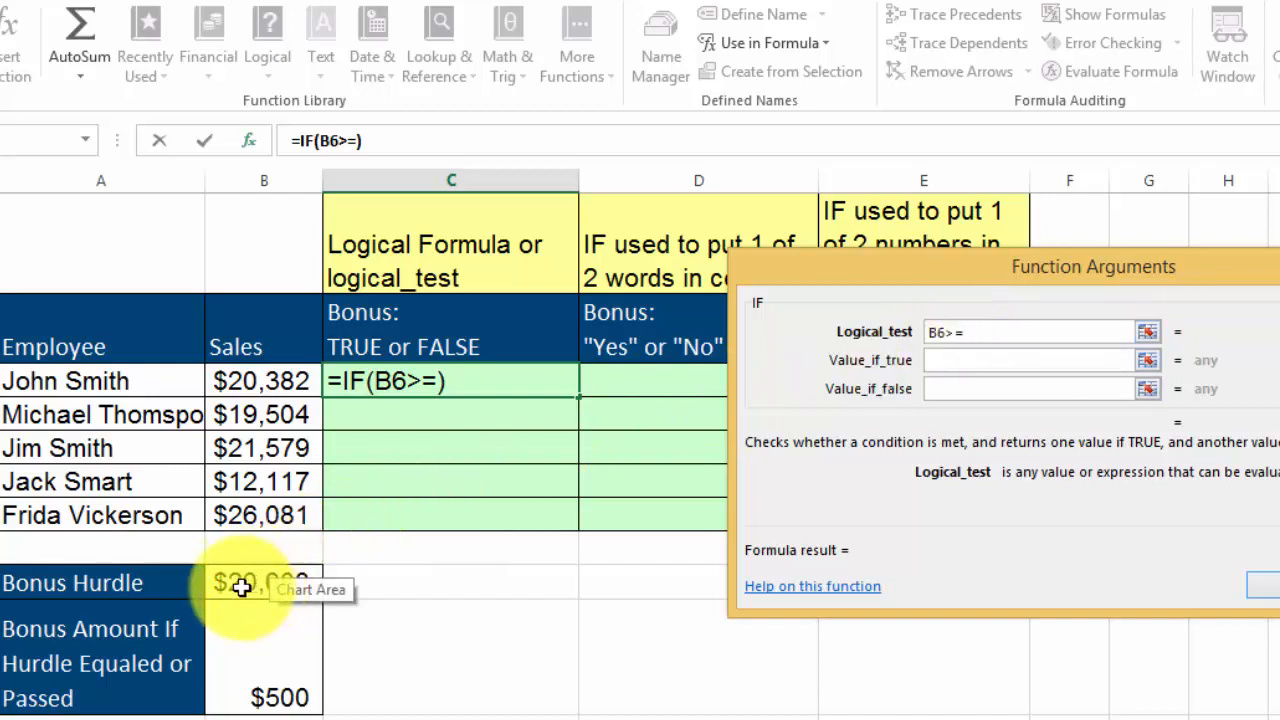
pyautogui.click(263, 582)
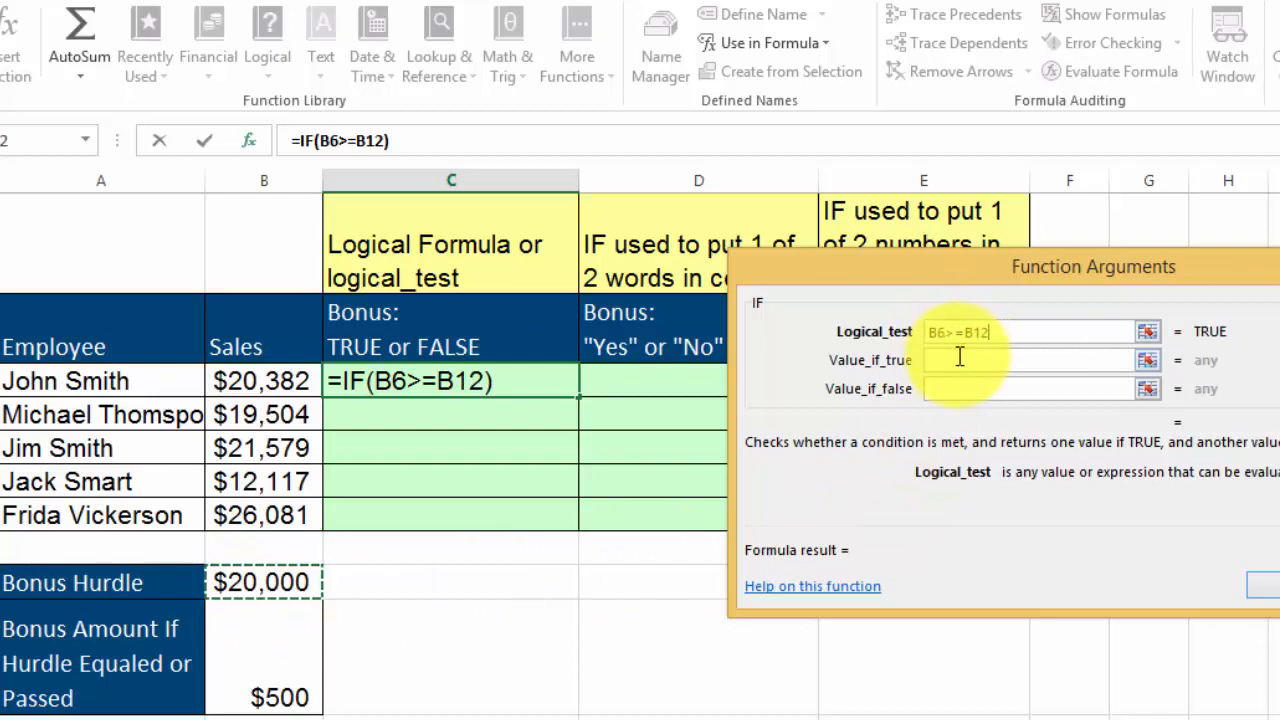
pyautogui.click(1030, 360)
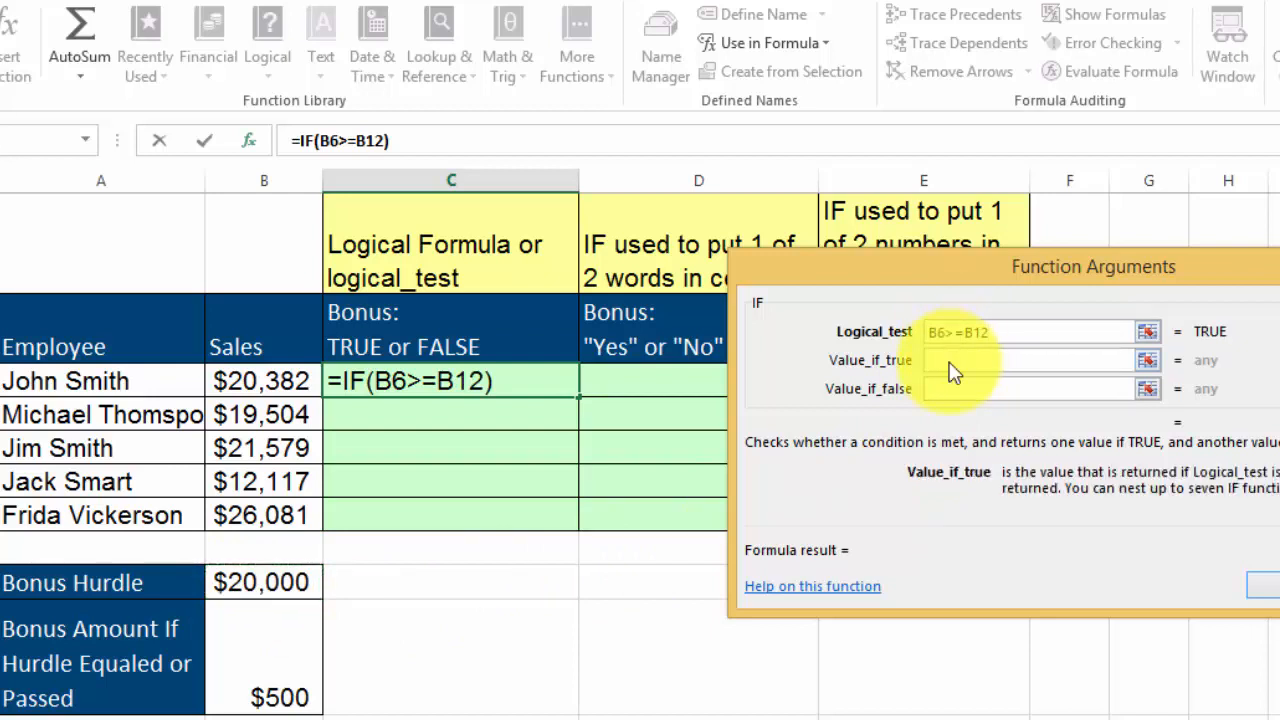
pyautogui.write('Tru')
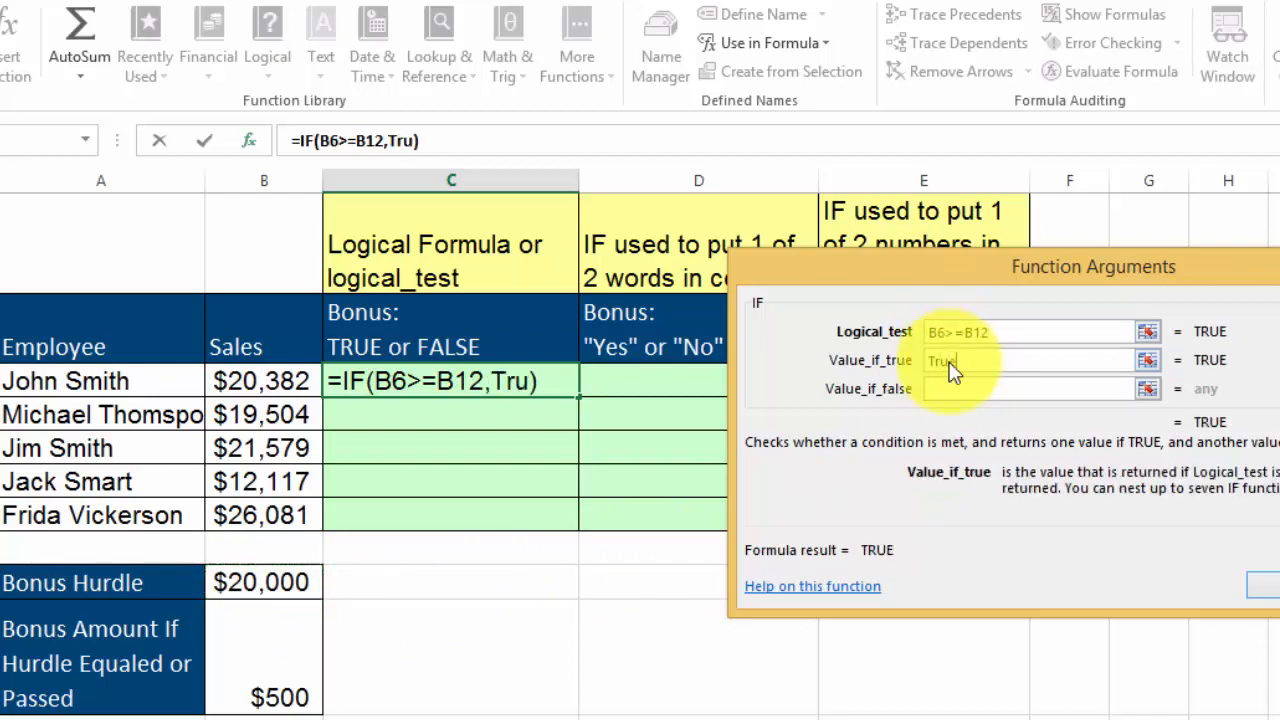
pyautogui.write('e')
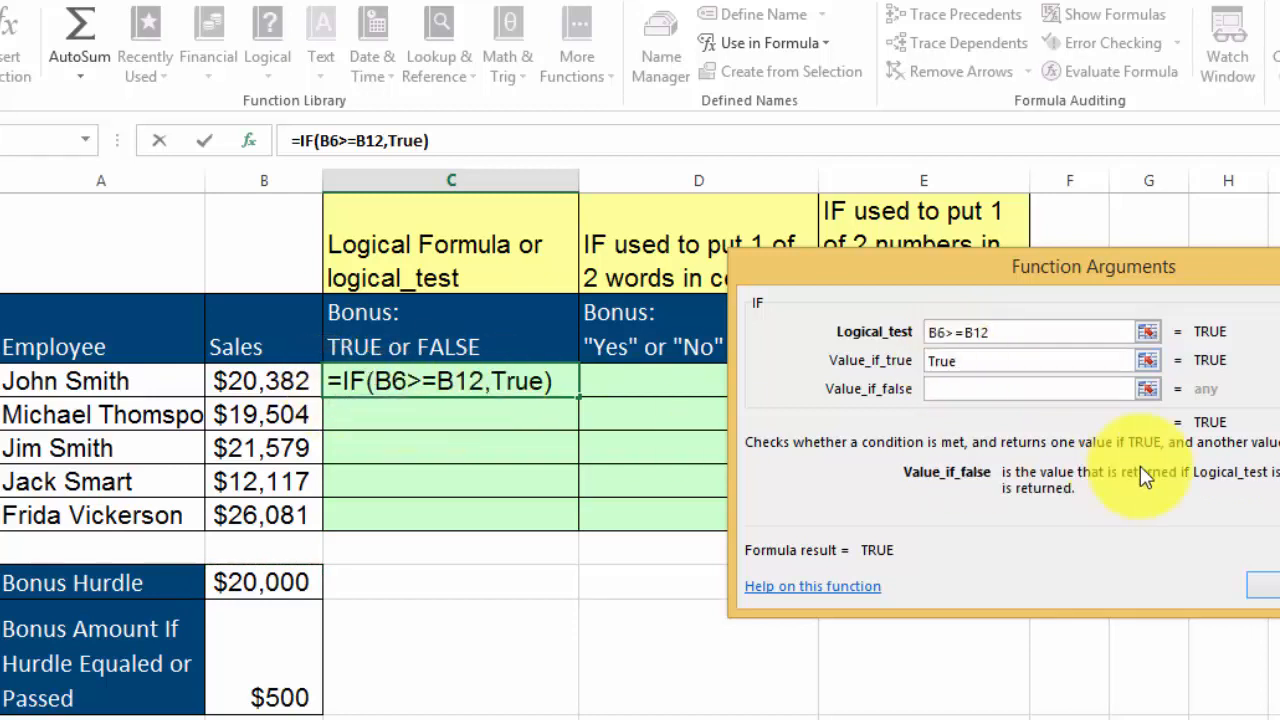
pyautogui.write('False')
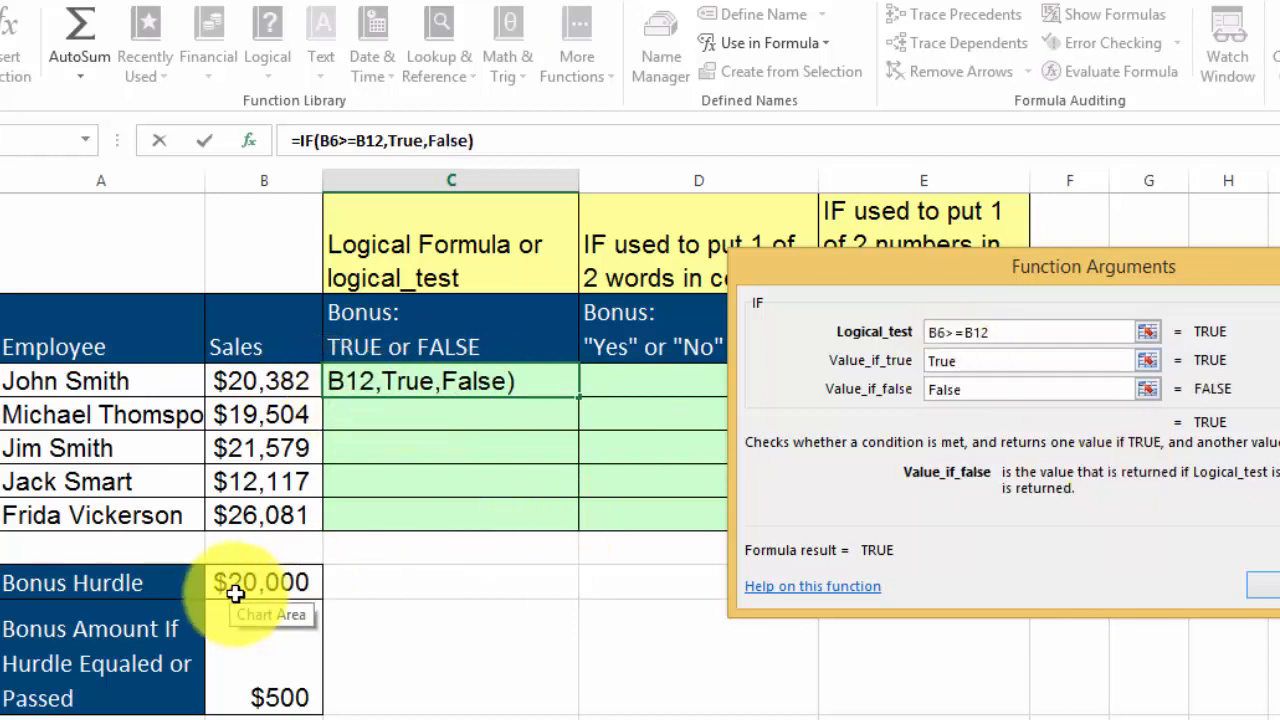
pyautogui.moveTo(317, 616)
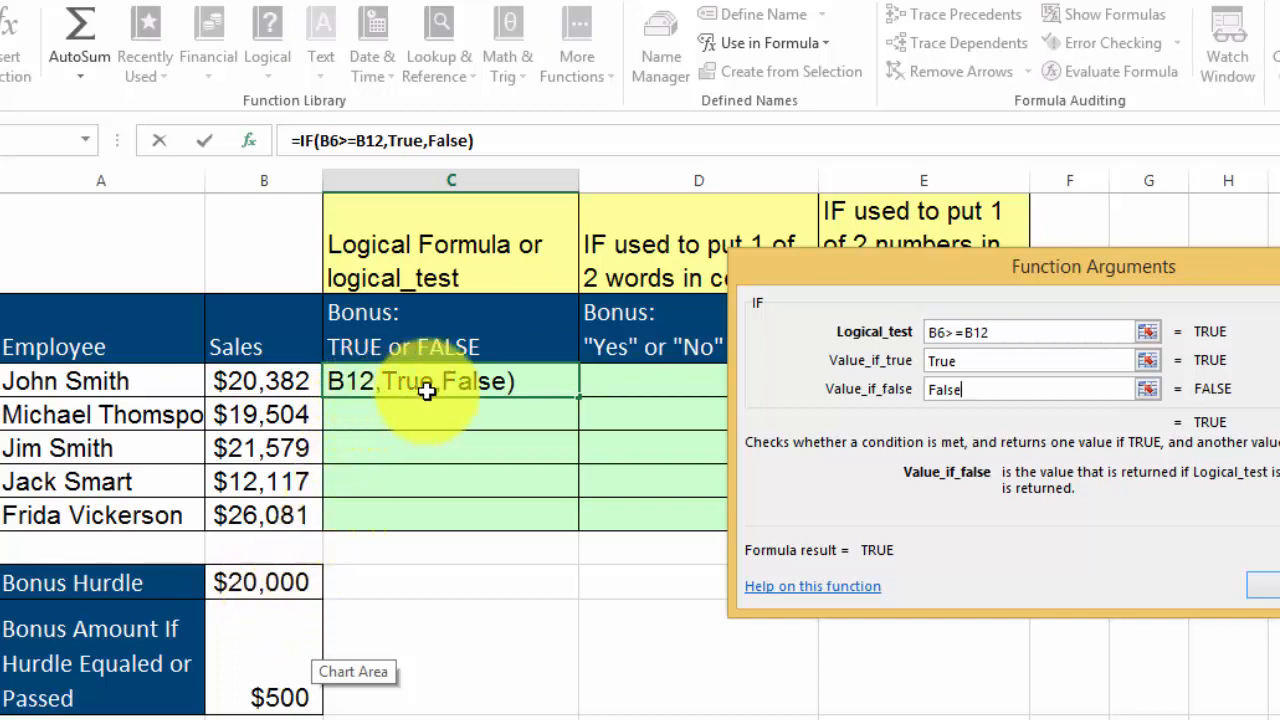
pyautogui.moveTo(543, 416)
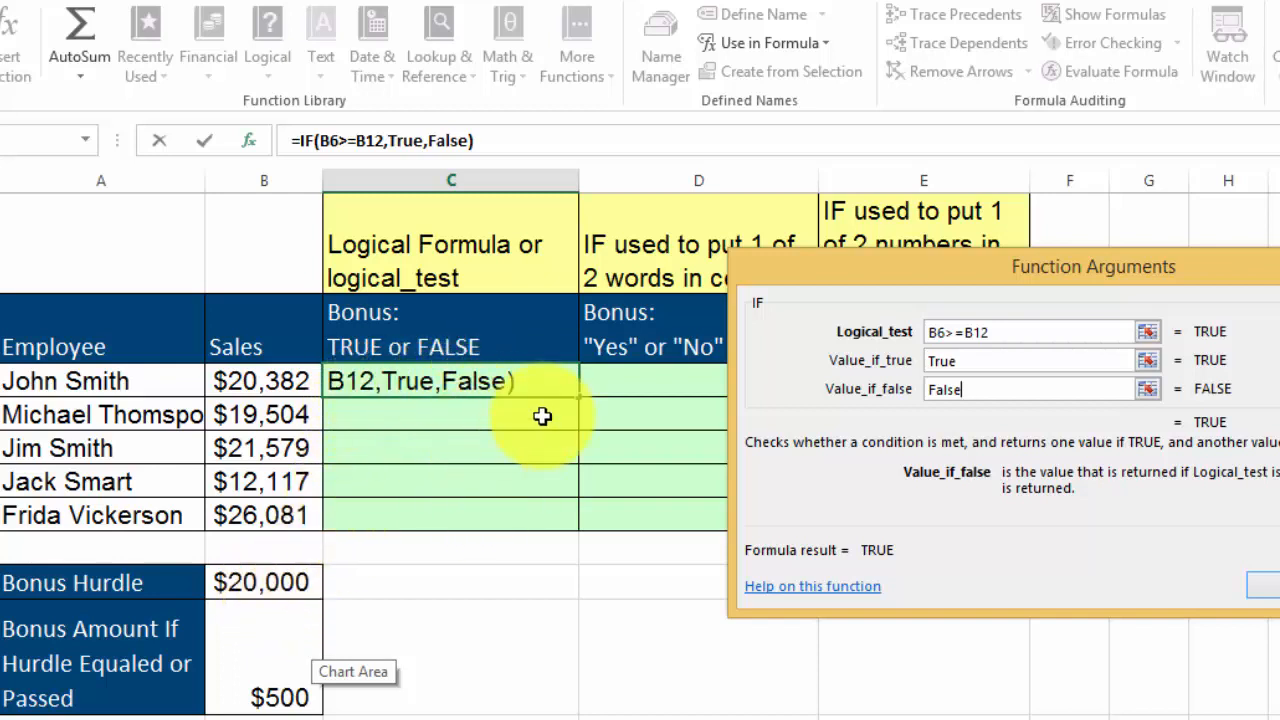
pyautogui.moveTo(683, 402)
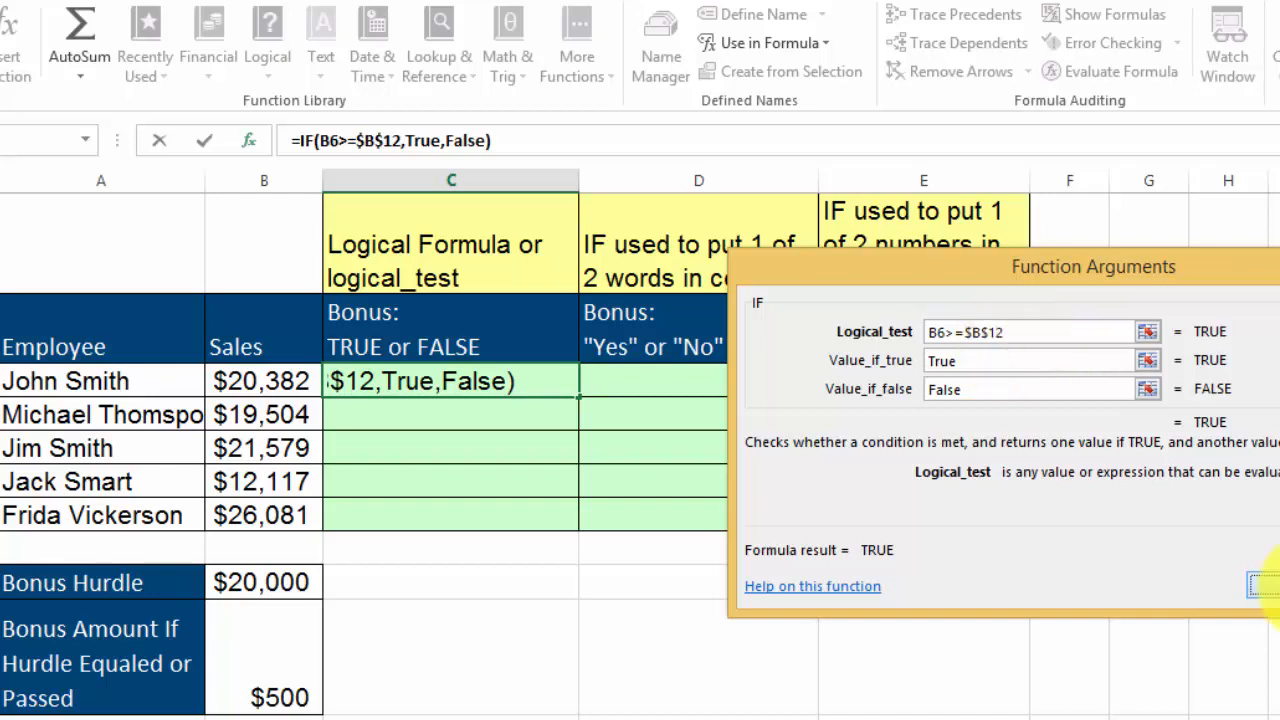
pyautogui.click(1258, 585)
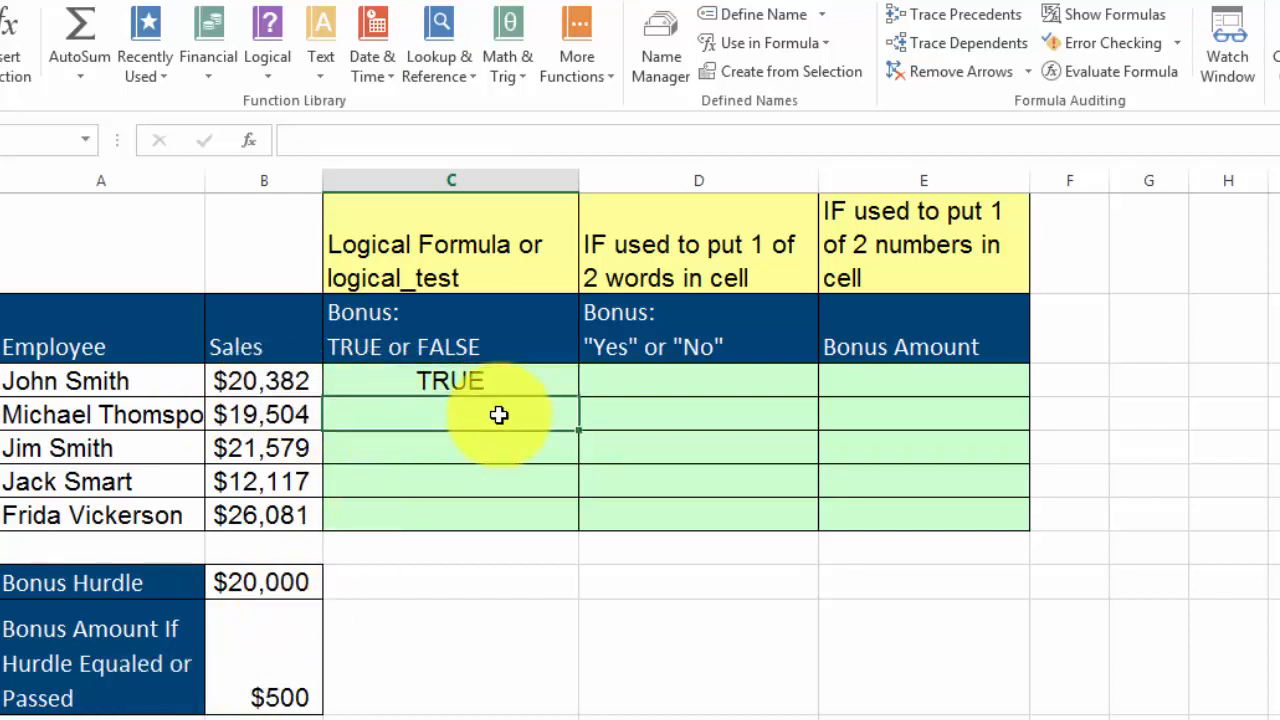
# - Start an IF in C7 with the test B7>=$B$12, made absolute with F4
pyautogui.click(267, 40)
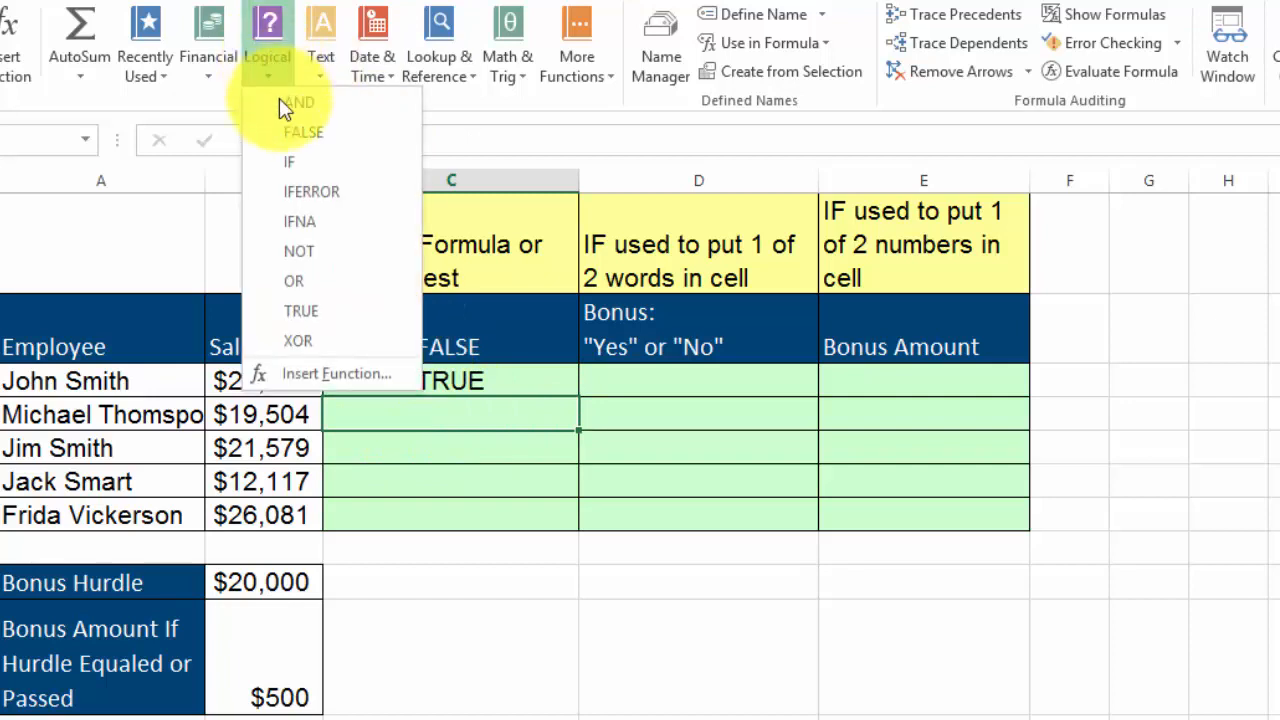
pyautogui.click(289, 161)
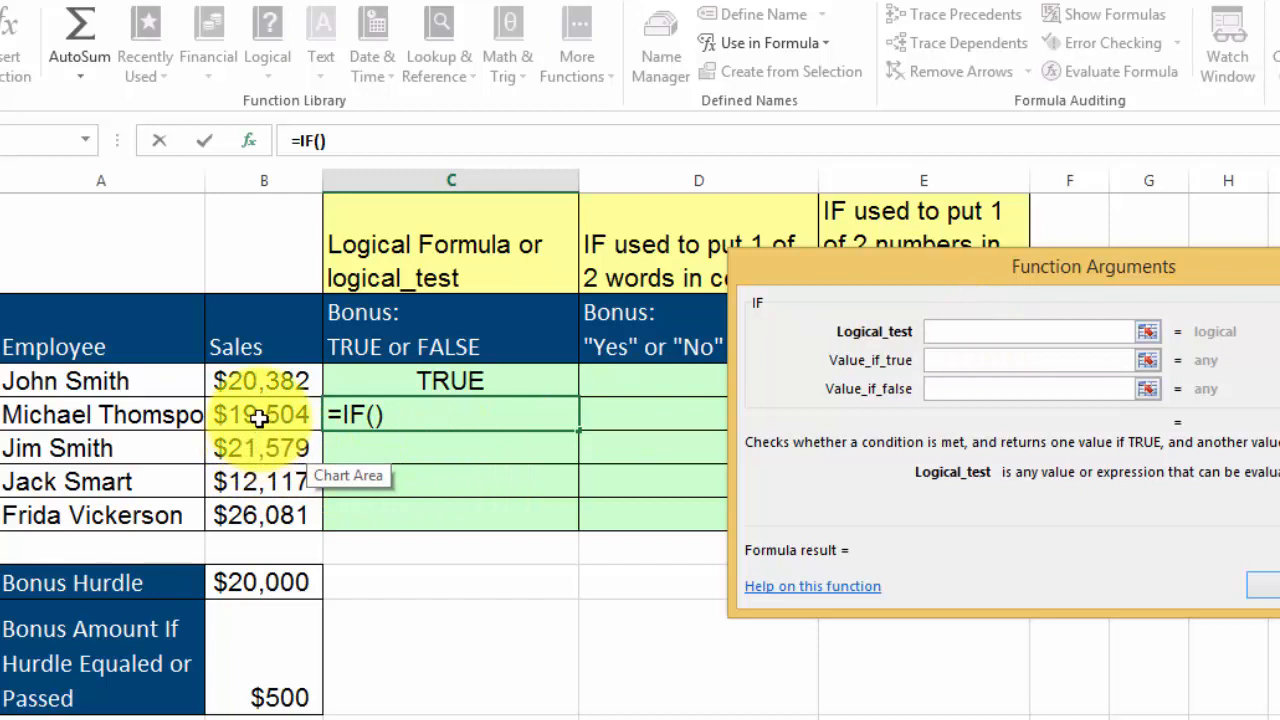
pyautogui.click(263, 414)
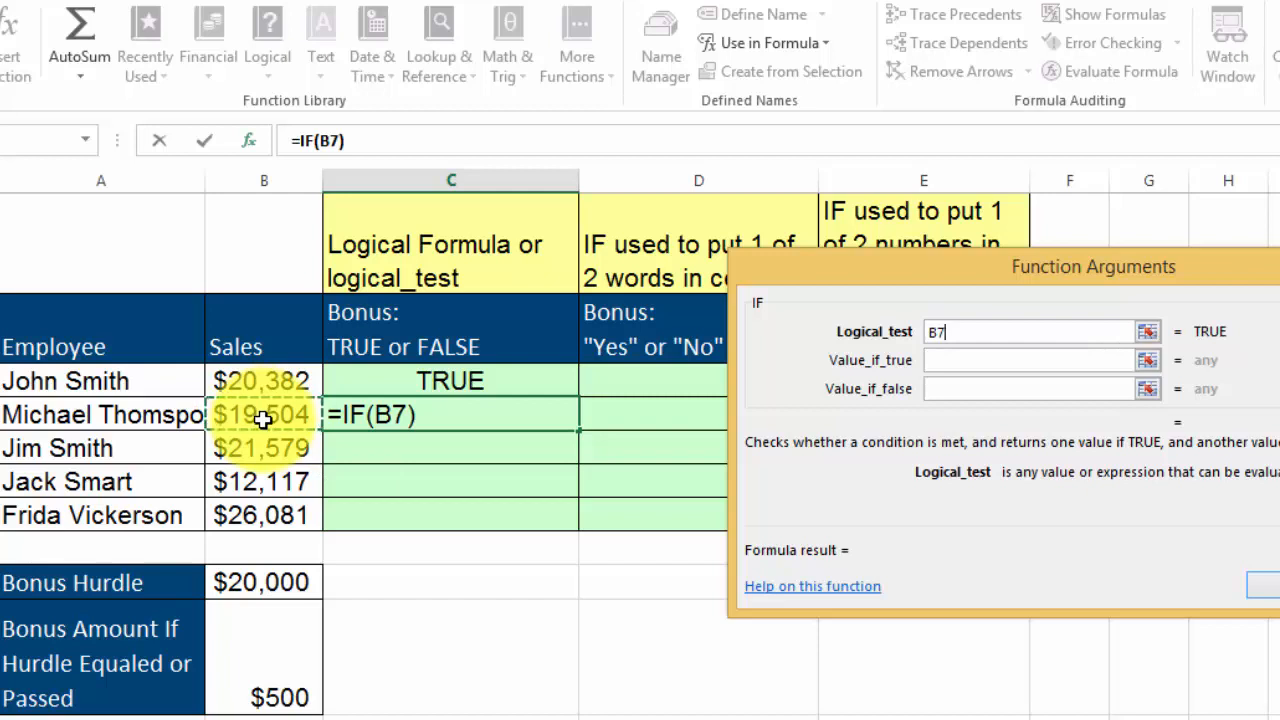
pyautogui.write('>=')
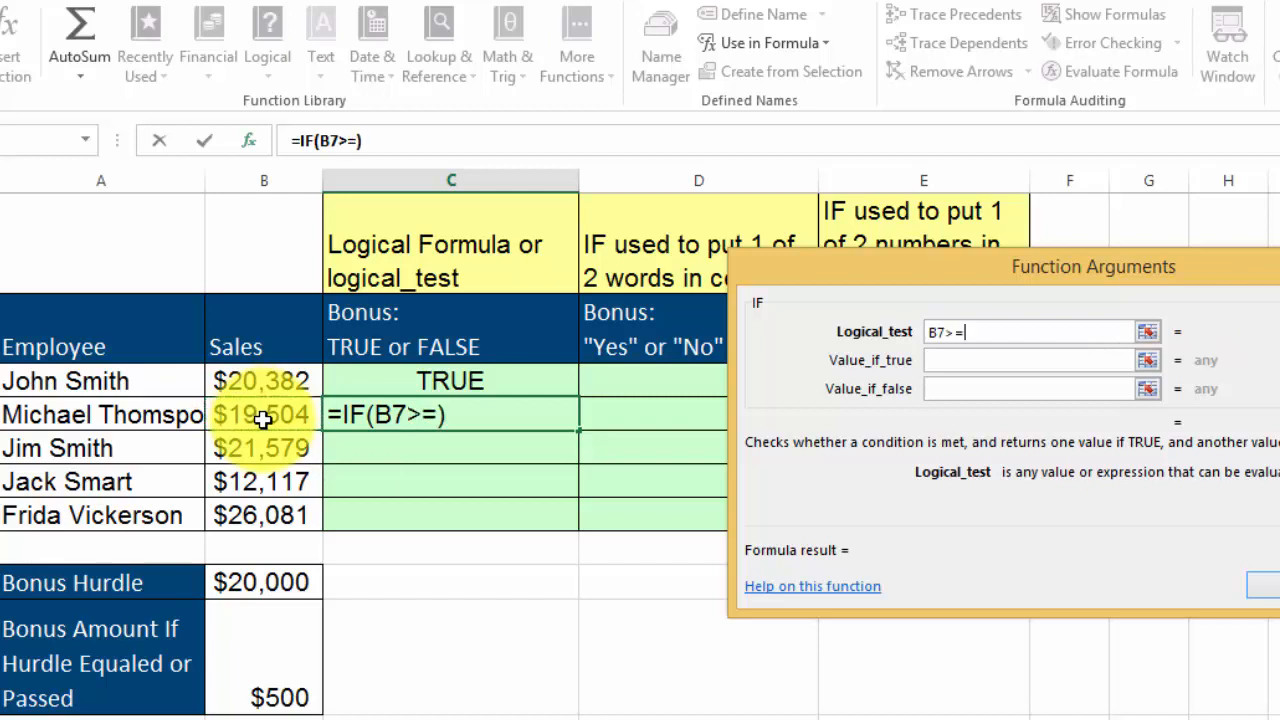
pyautogui.click(264, 582)
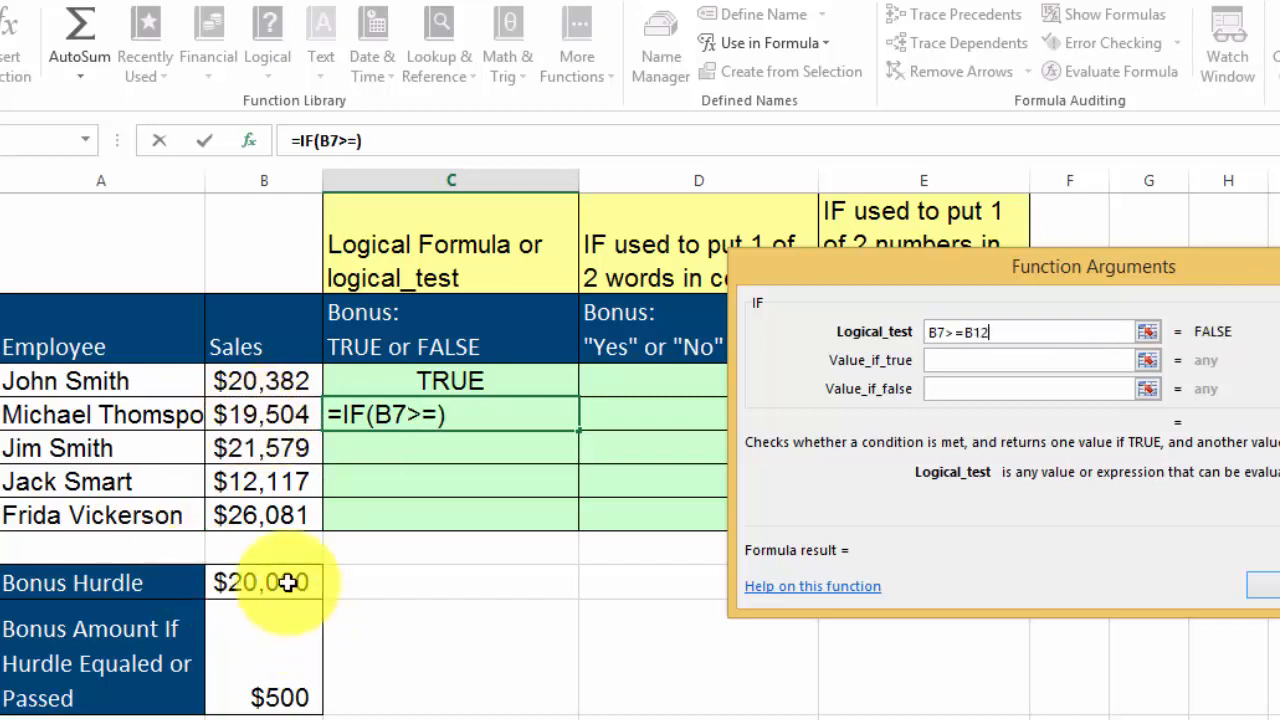
pyautogui.click(263, 582)
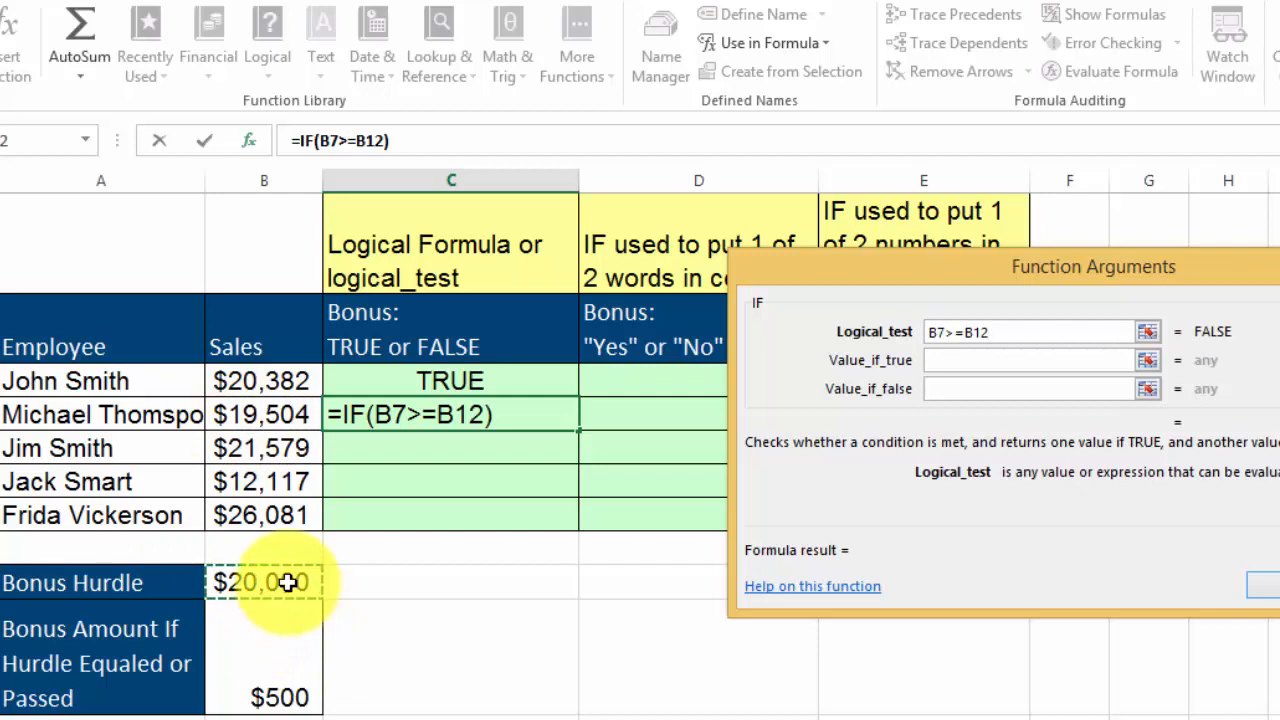
pyautogui.click(1040, 331)
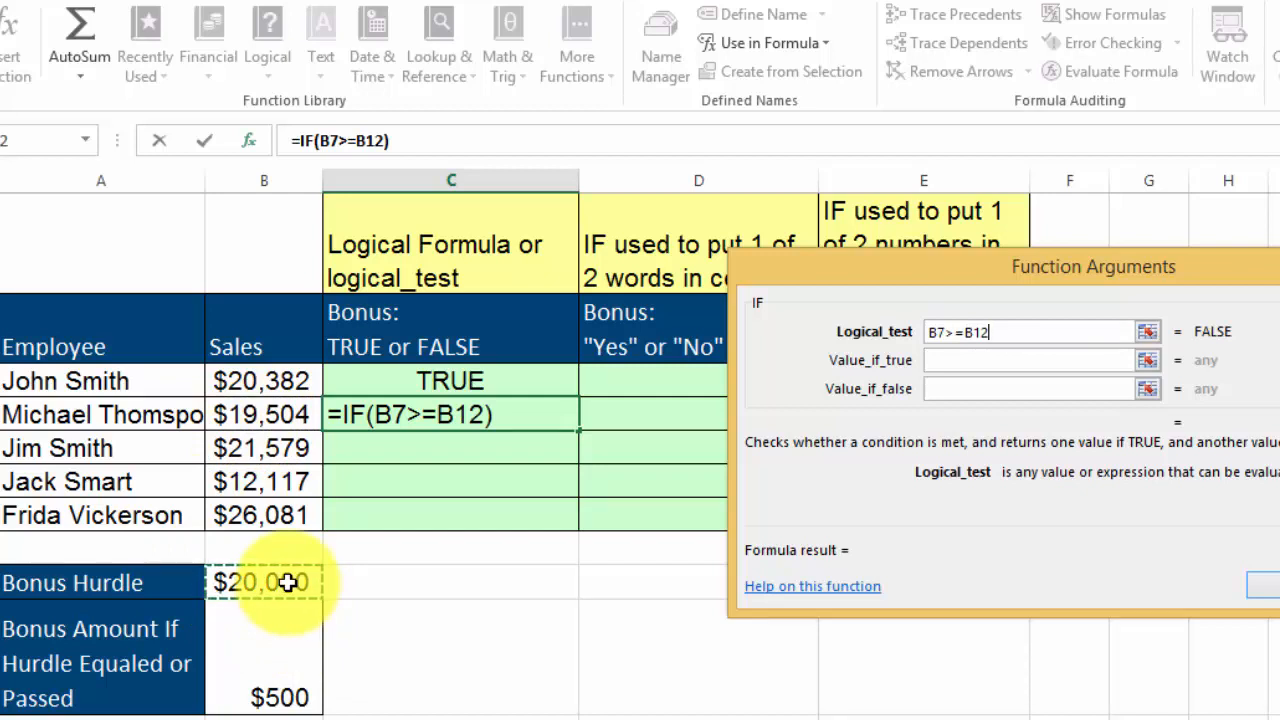
pyautogui.press('f4')
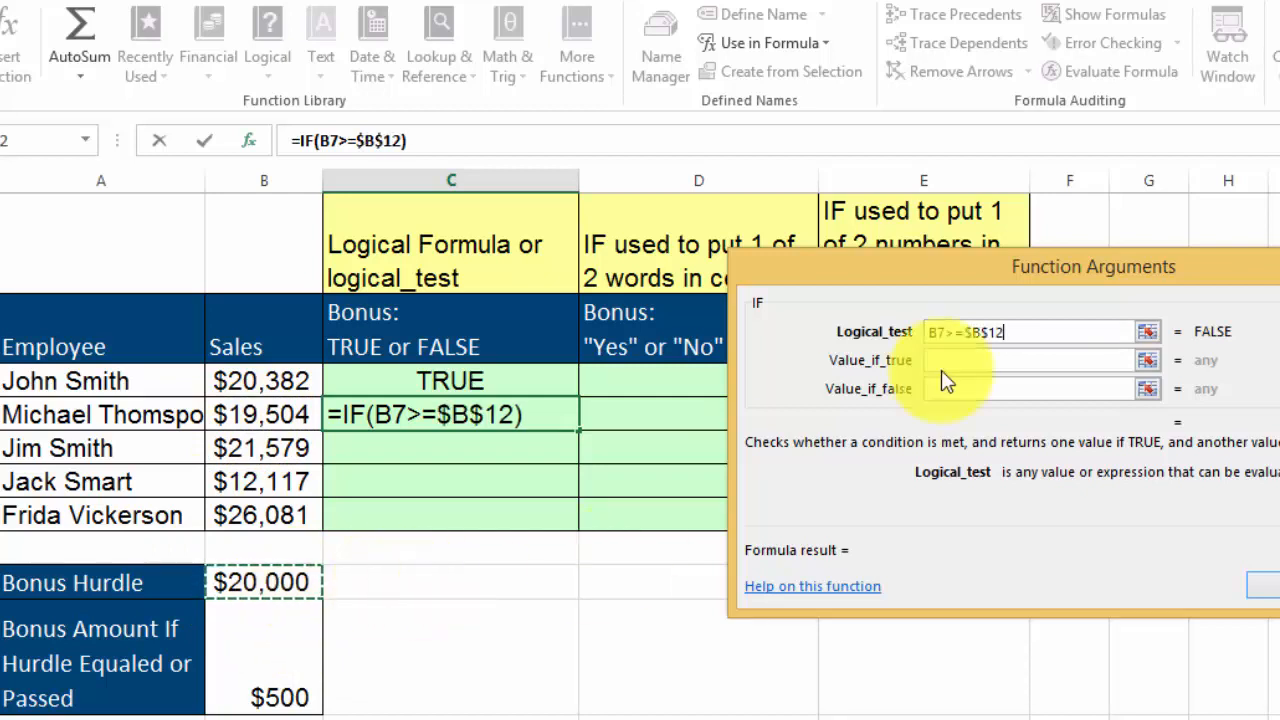
# - Enter TRUE and FALSE as C7's returned values
pyautogui.click(1030, 360)
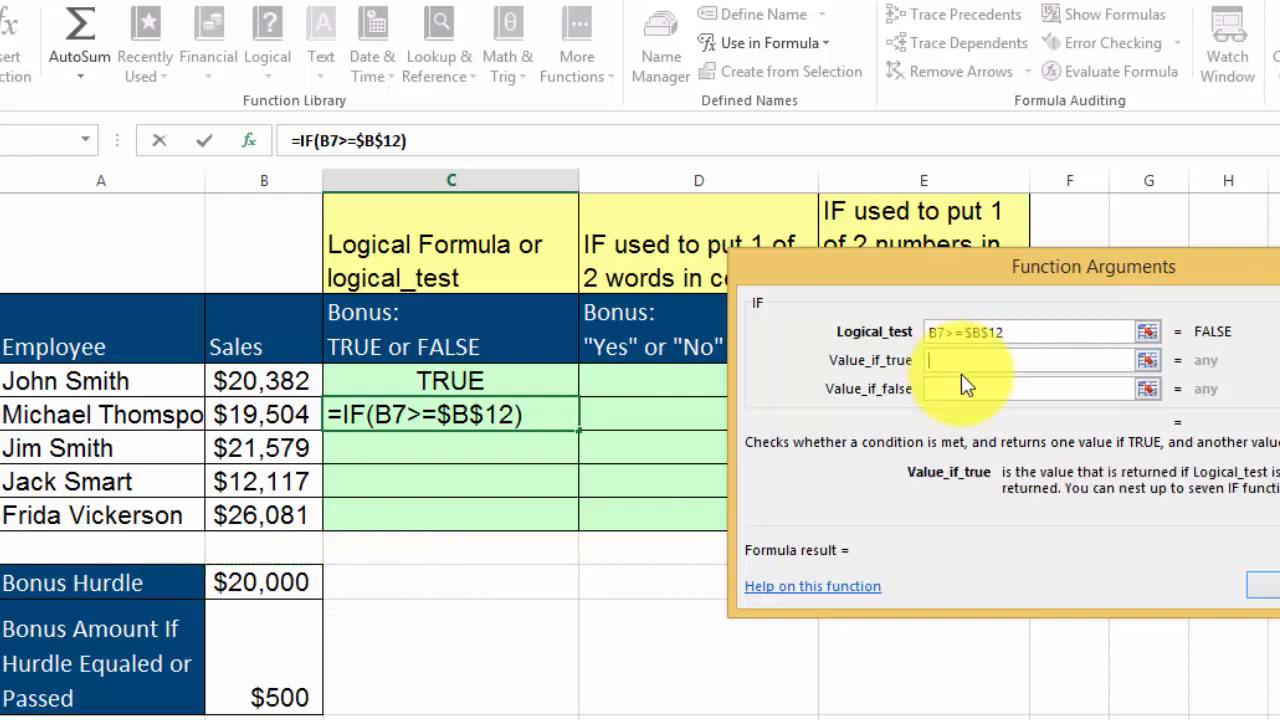
pyautogui.write('True')
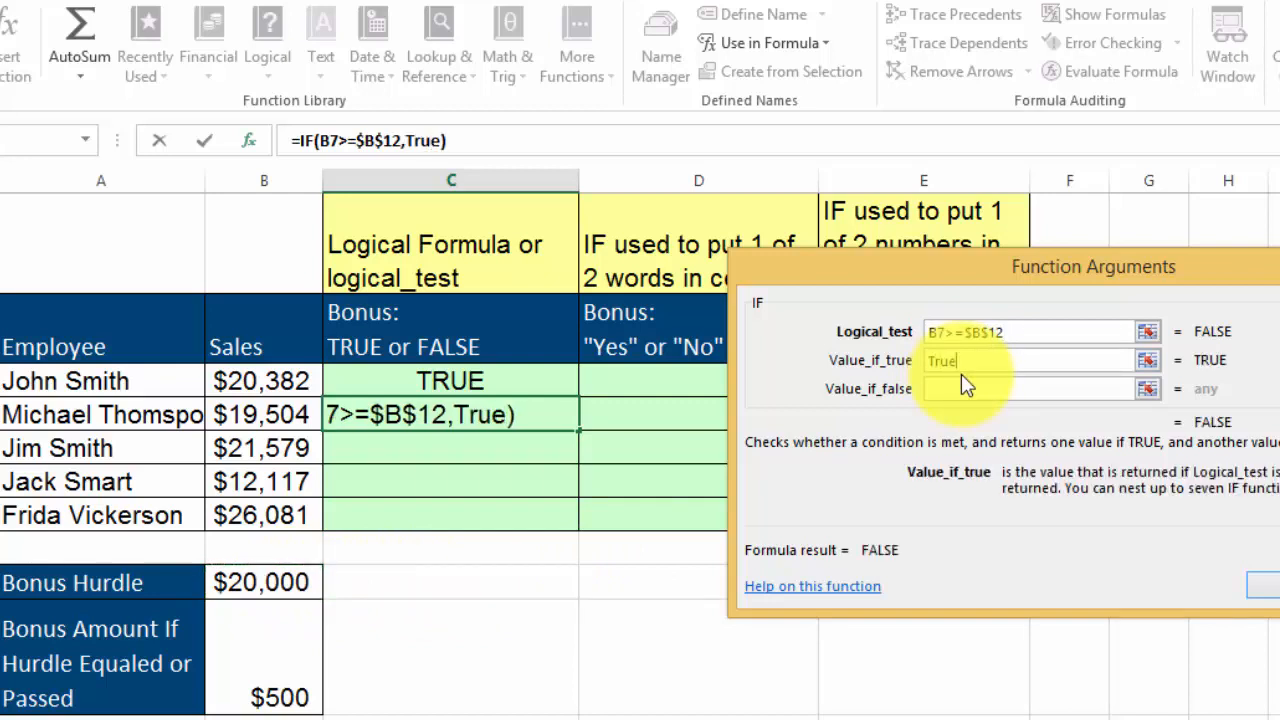
pyautogui.write('Fals')
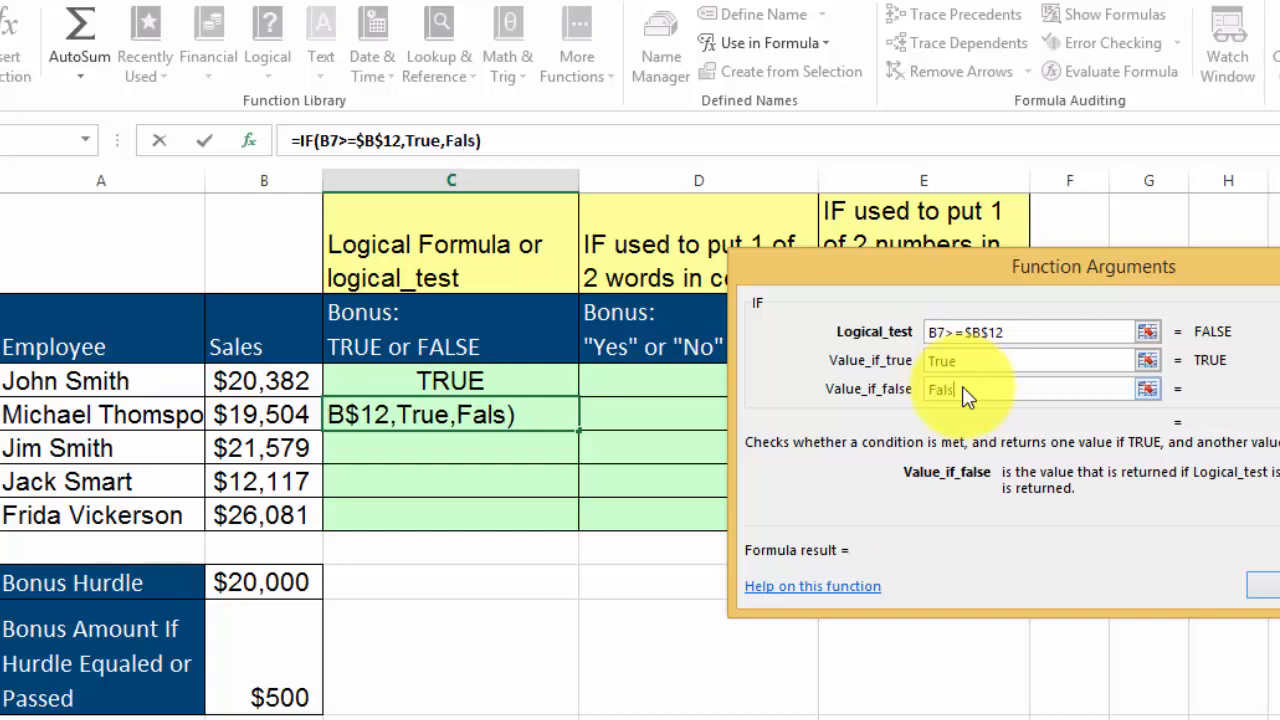
pyautogui.write('e')
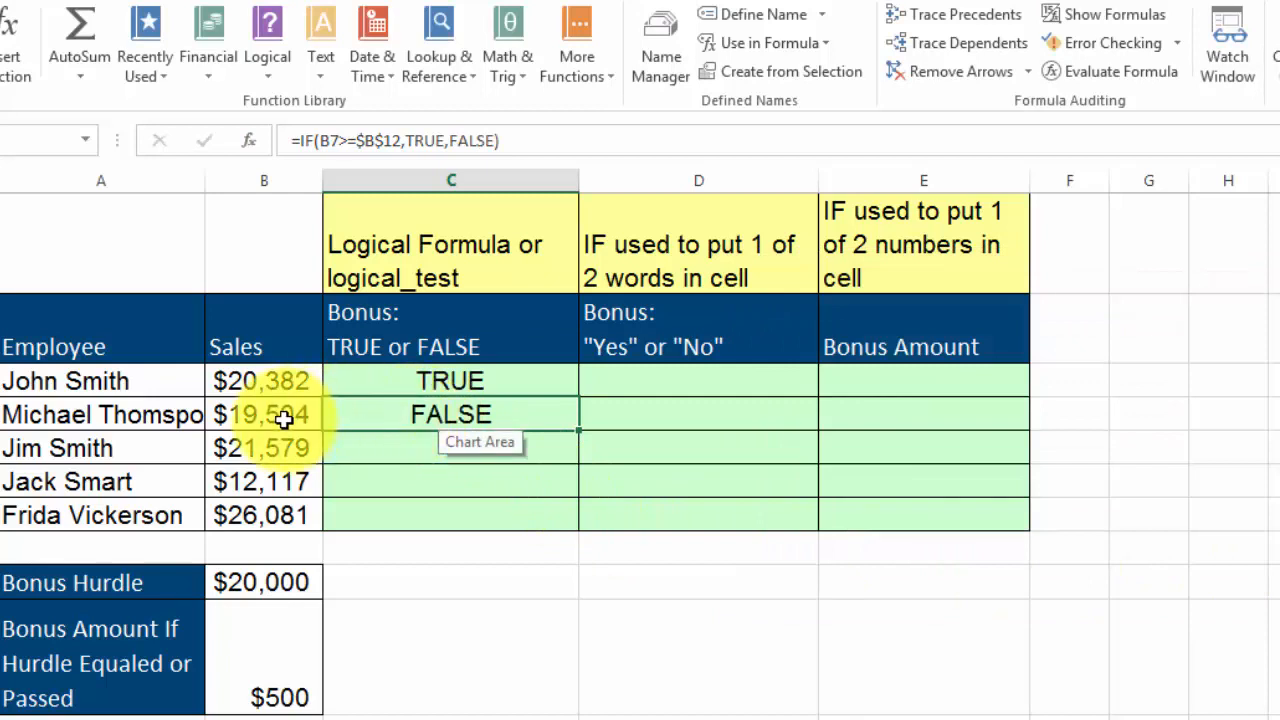
pyautogui.moveTo(579, 434)
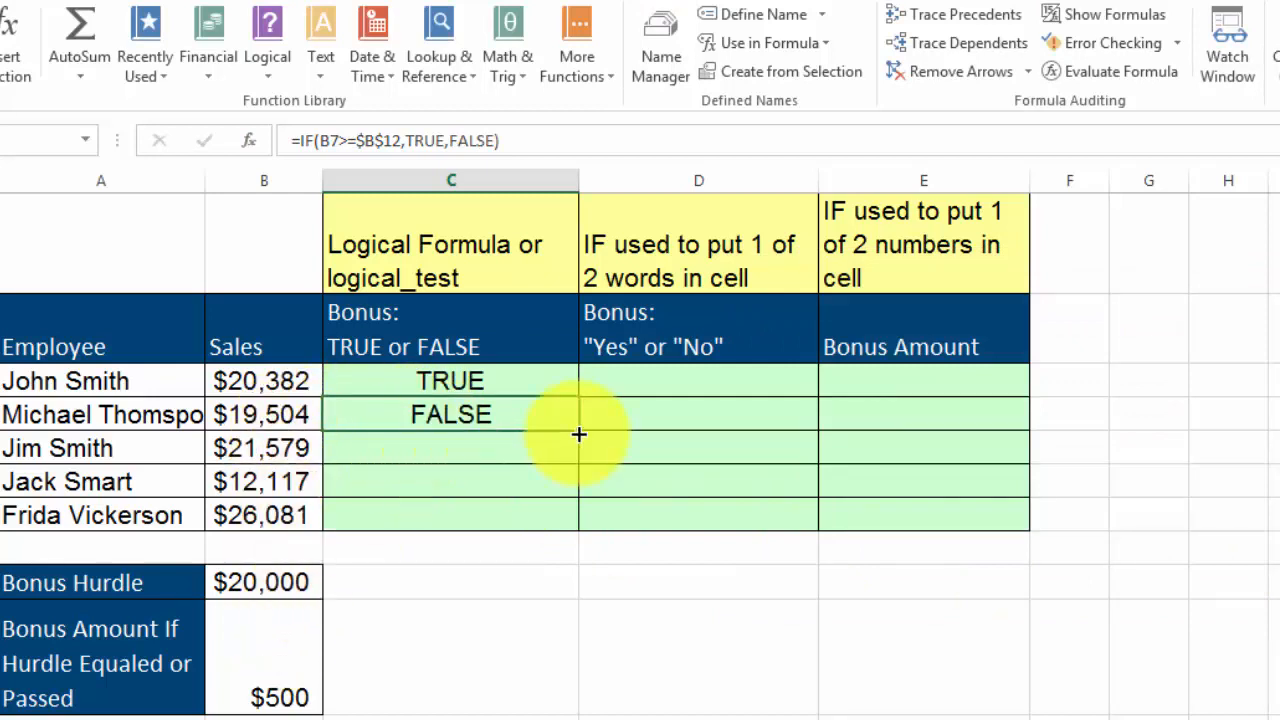
# - Fill the bonus test down to C10, check the references, and enter 18000 in B12
pyautogui.moveTo(578, 434); pyautogui.dragTo(568, 517)
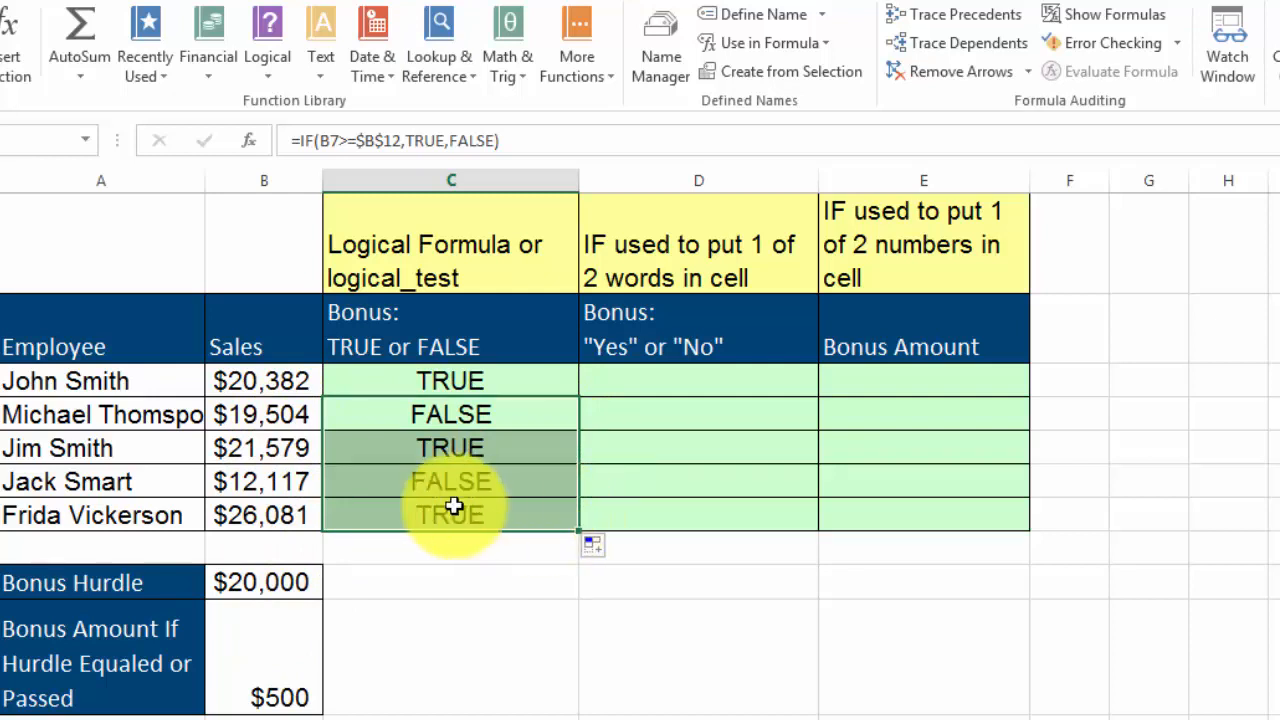
pyautogui.click(450, 515)
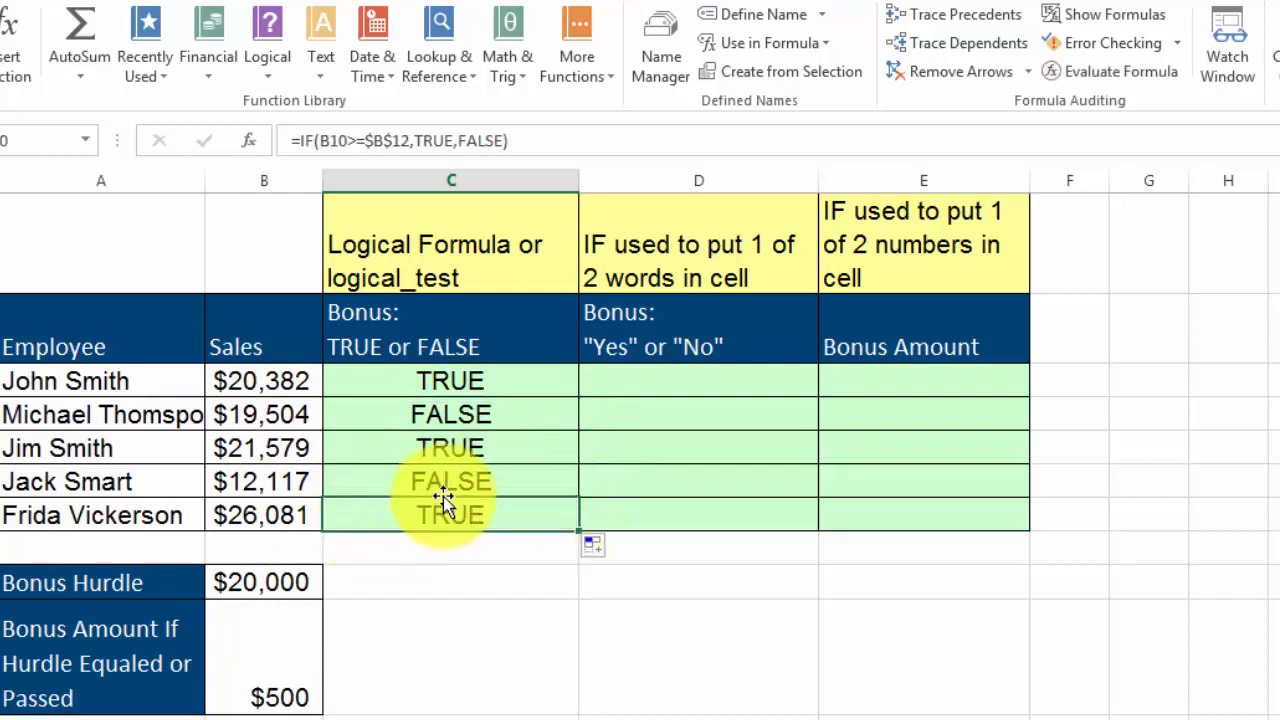
pyautogui.click(264, 582)
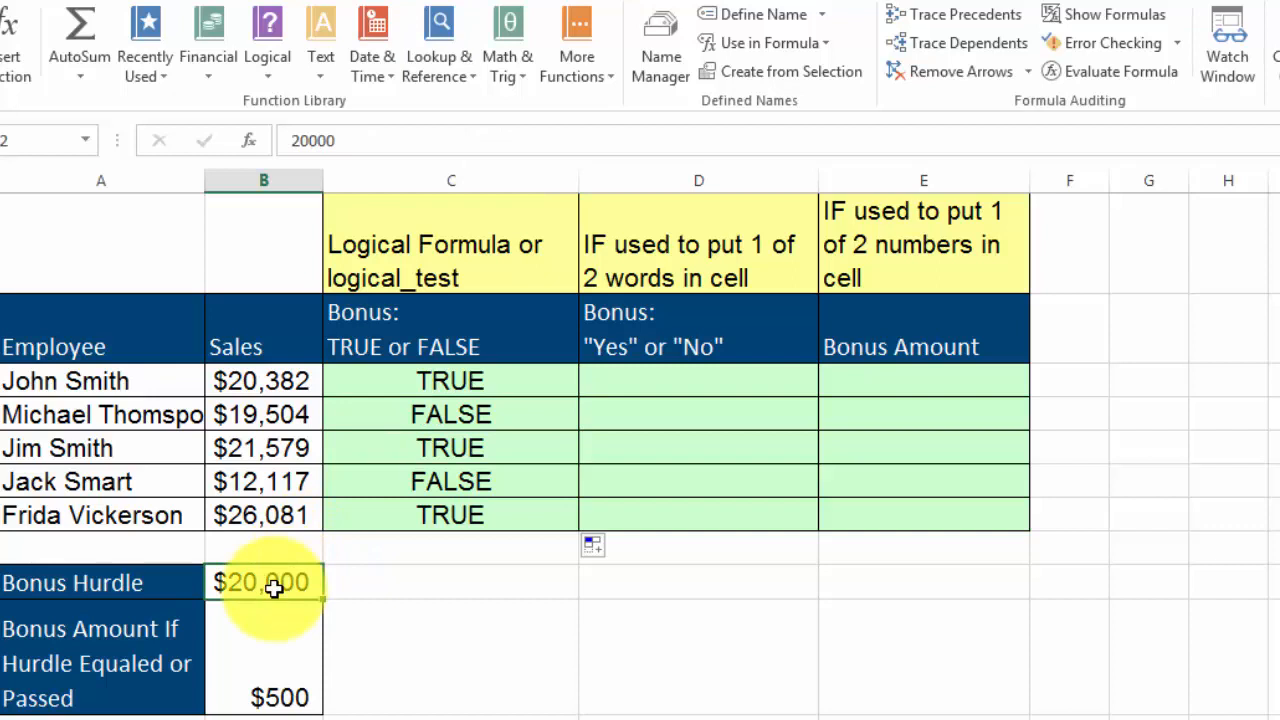
pyautogui.write('18000')
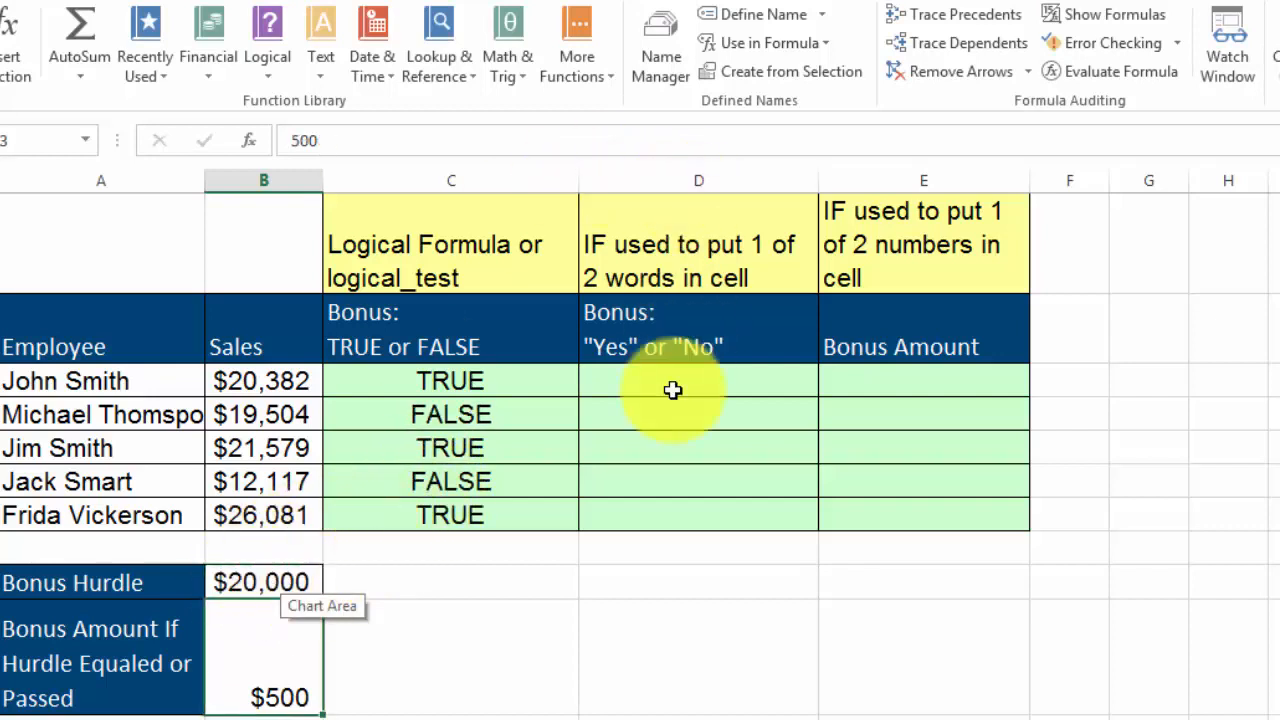
# - Give D6 an IF formula testing B6>=$B$12 that returns "Yes" or "No"
pyautogui.click(698, 381)
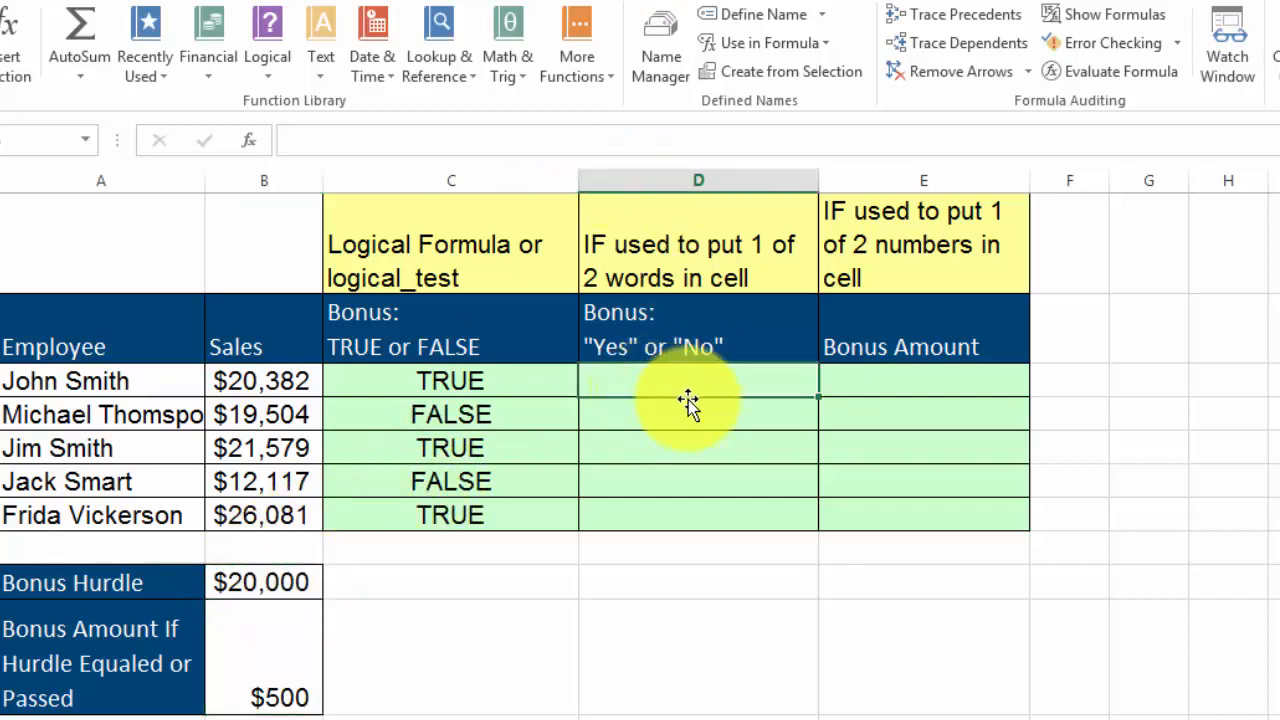
pyautogui.moveTo(695, 405)
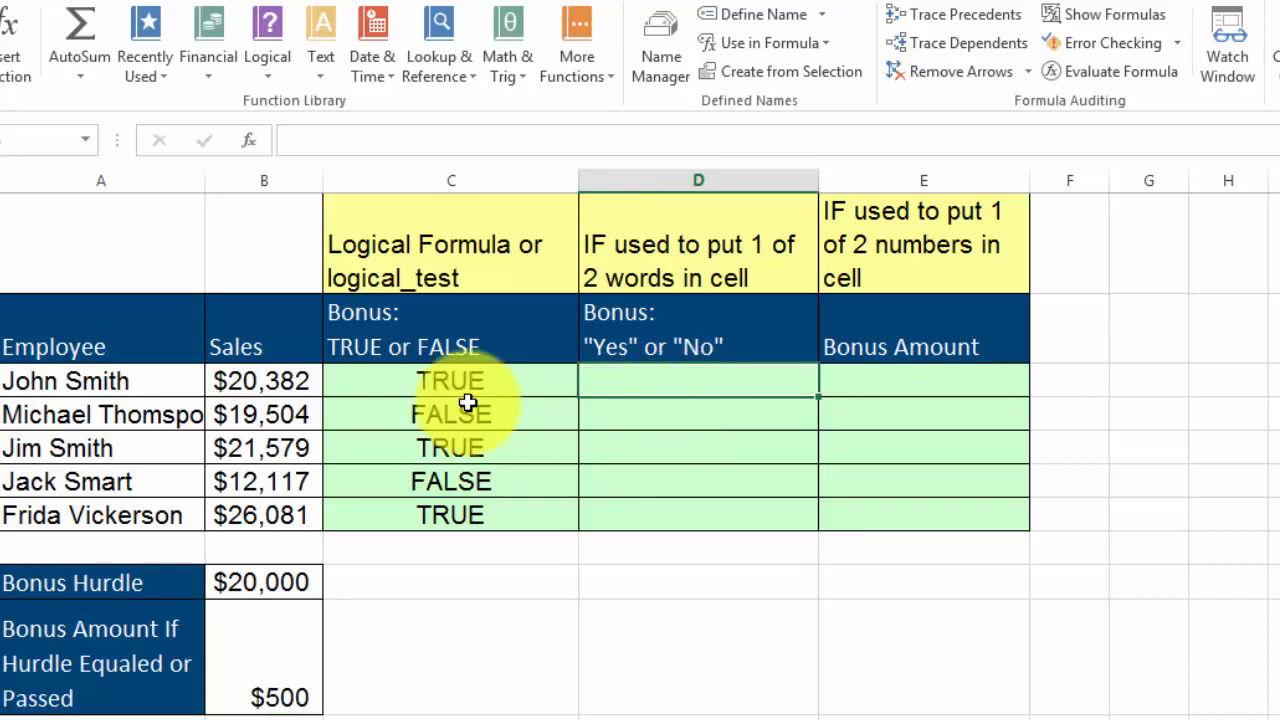
pyautogui.click(923, 380)
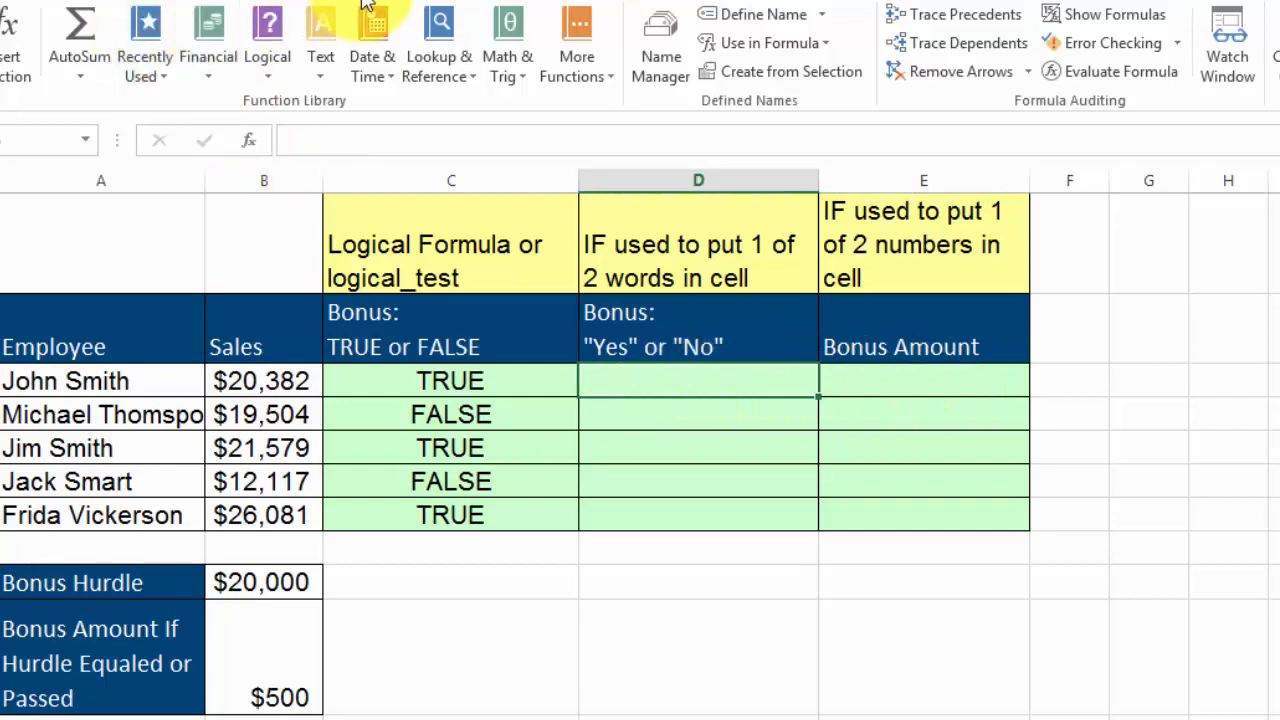
pyautogui.click(267, 42)
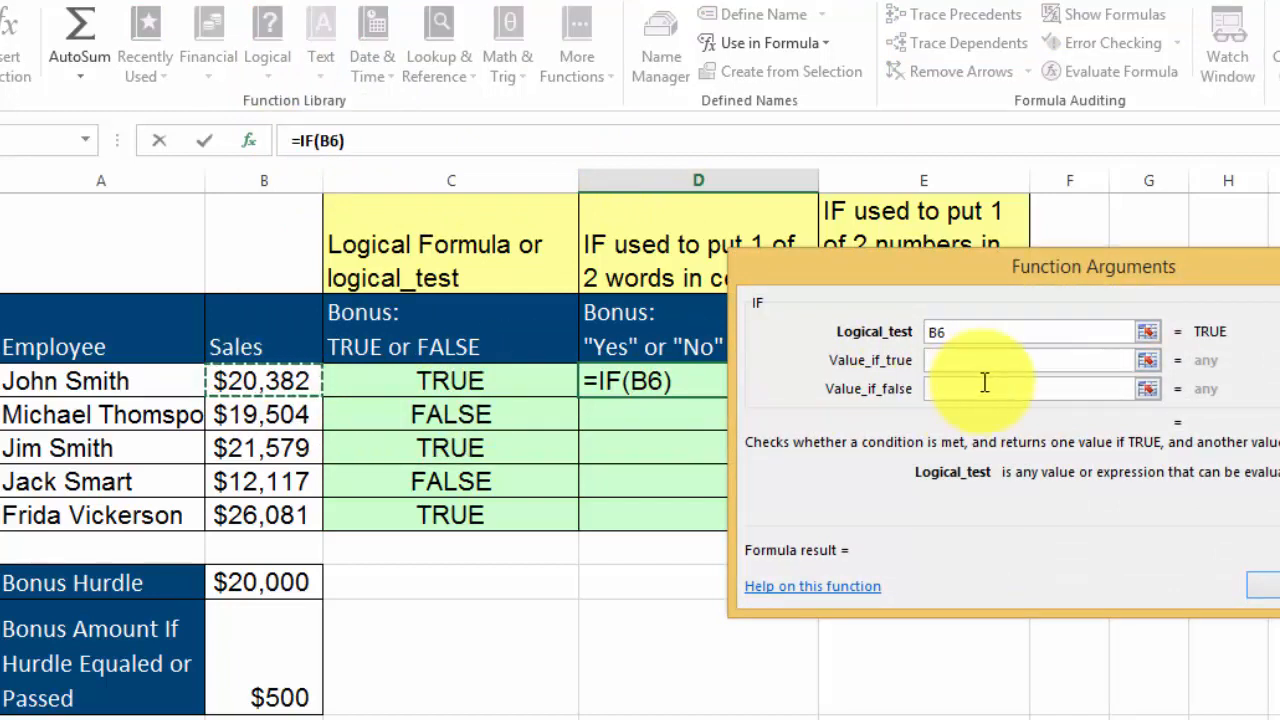
pyautogui.write('>=$B$12')
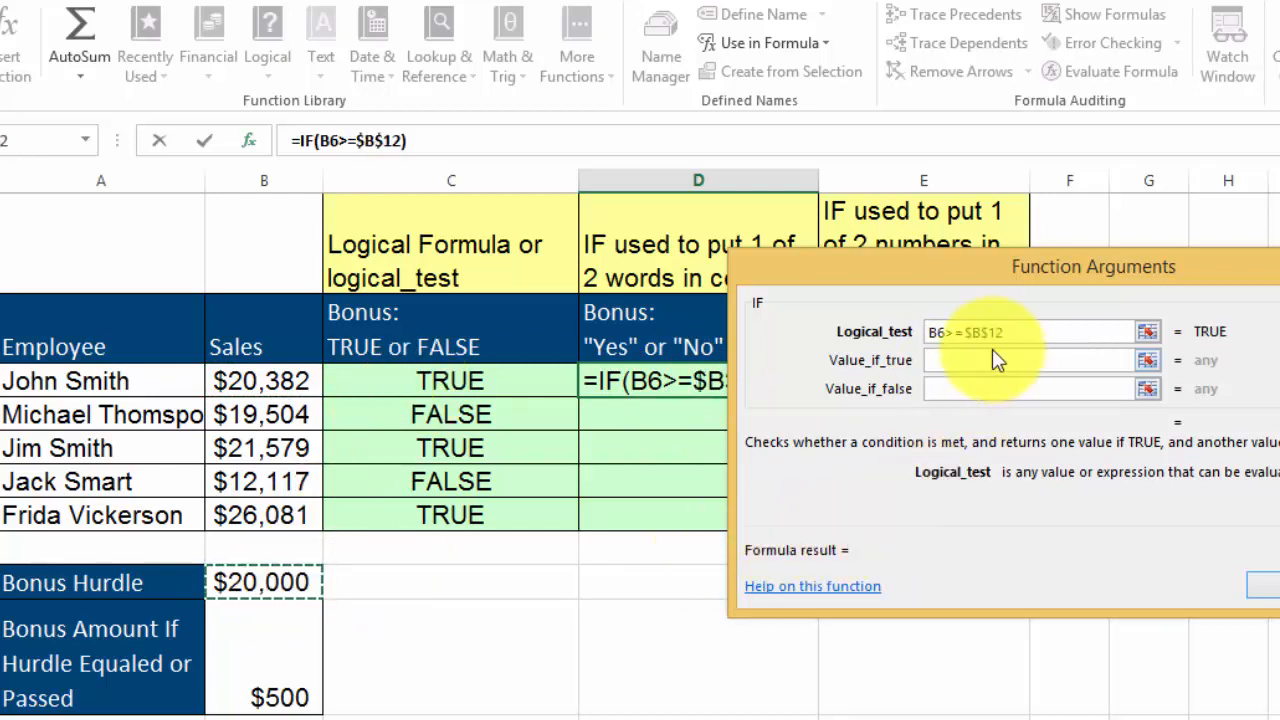
pyautogui.write('Ye')
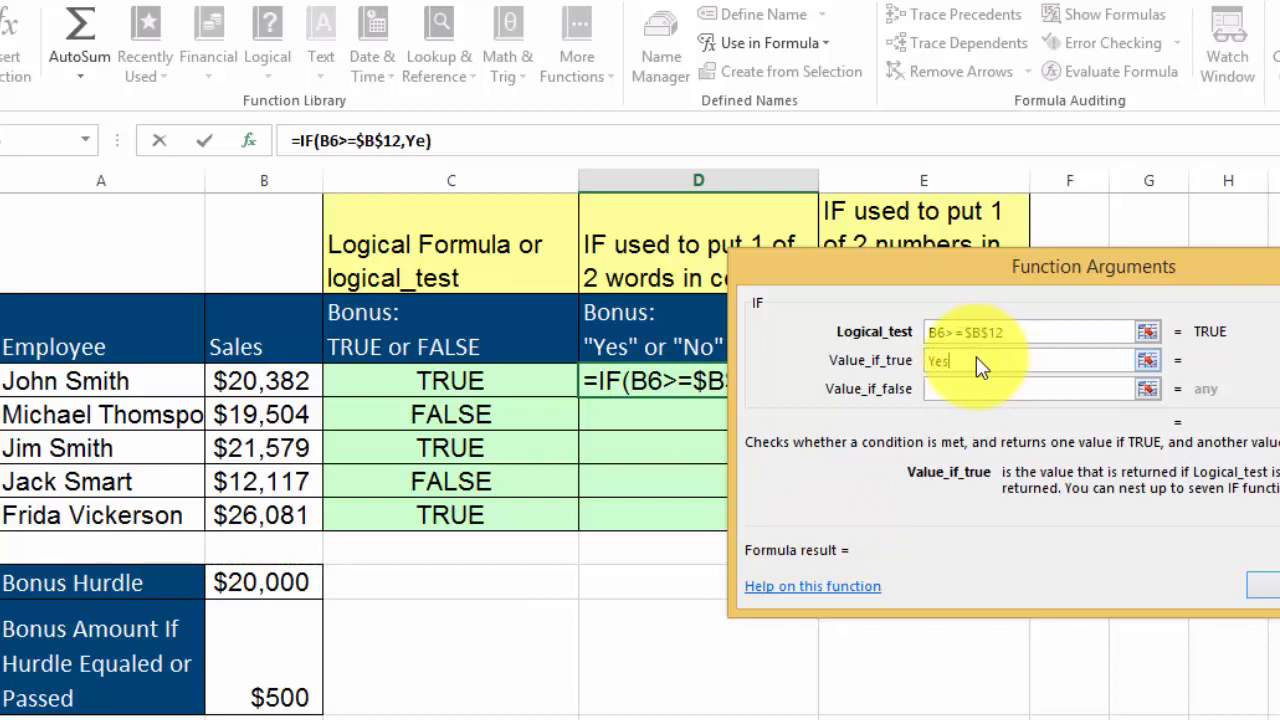
pyautogui.click(1000, 388)
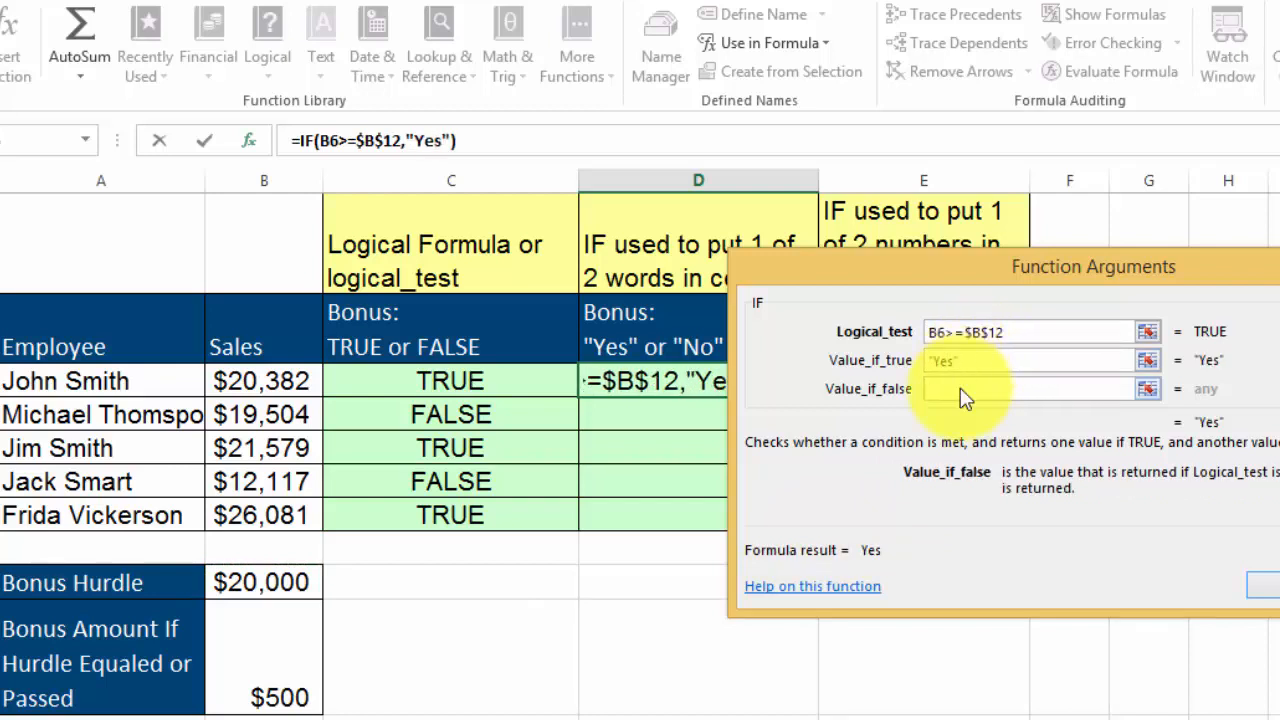
pyautogui.write('No')
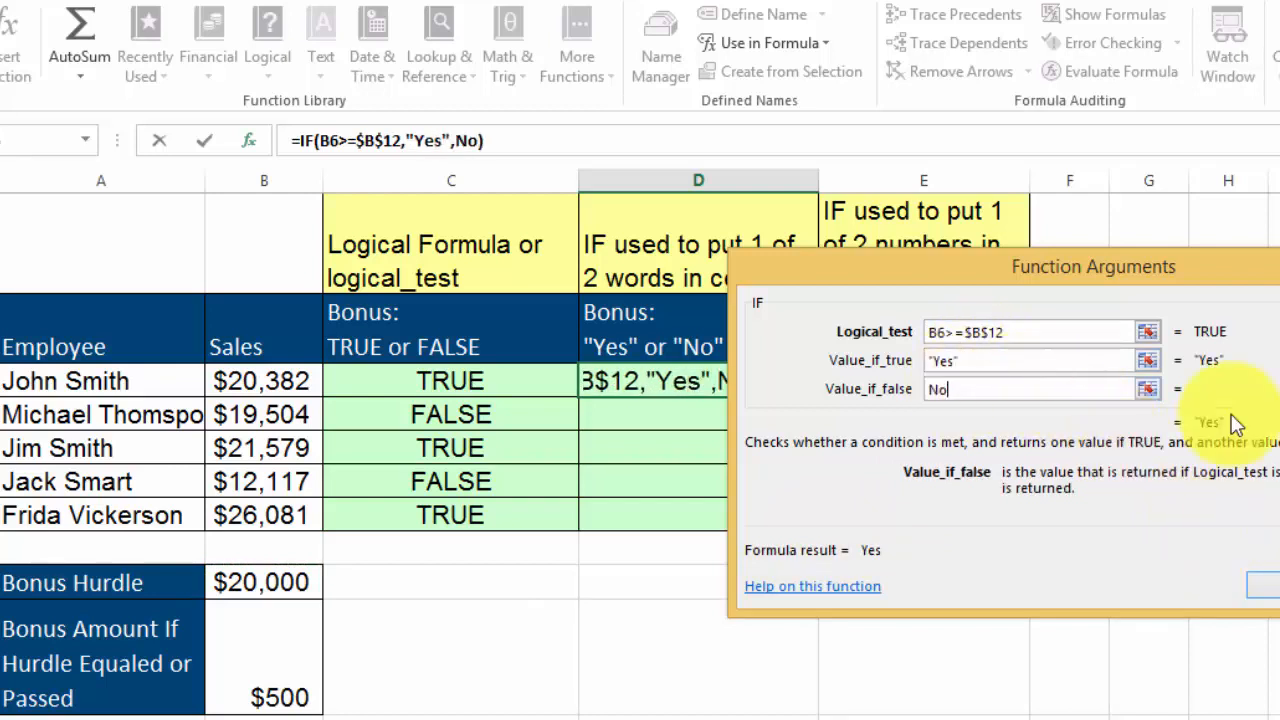
pyautogui.click(1262, 583)
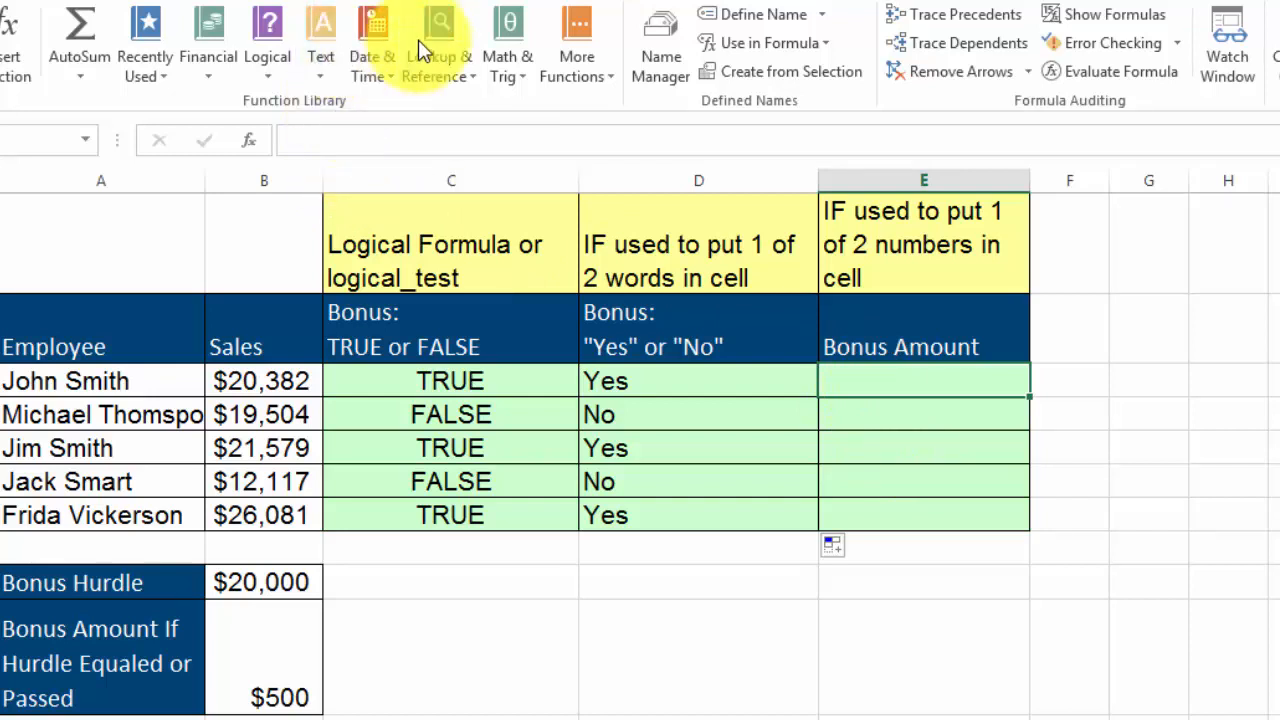
# - Build E6's IF formula: B6>=$B$12 returns the $B$13 bonus, otherwise 0
pyautogui.click(267, 43)
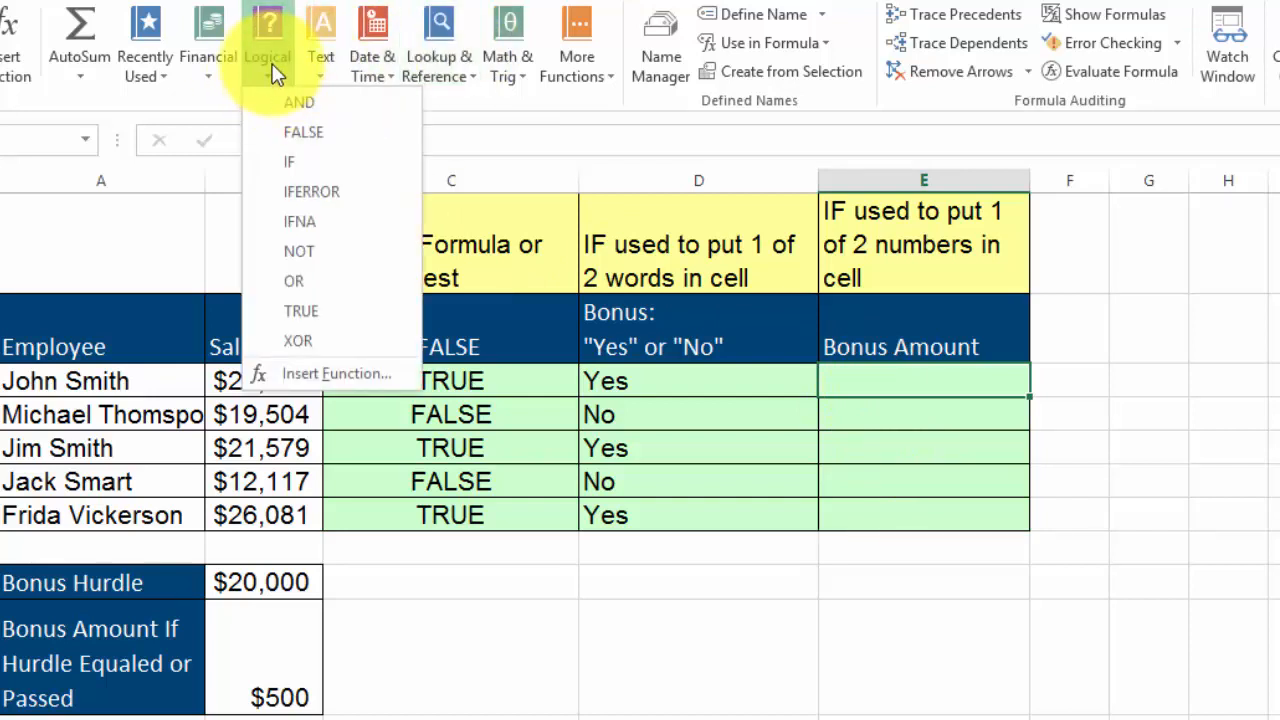
pyautogui.click(289, 161)
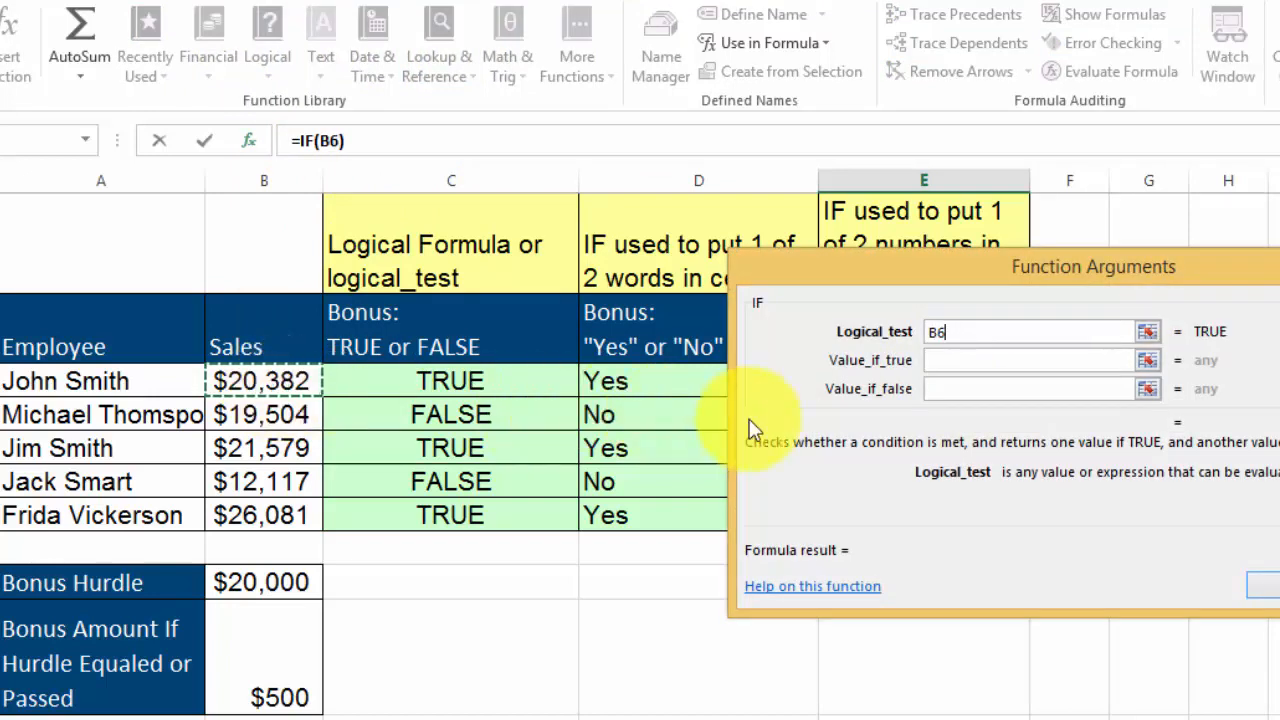
pyautogui.write('>=')
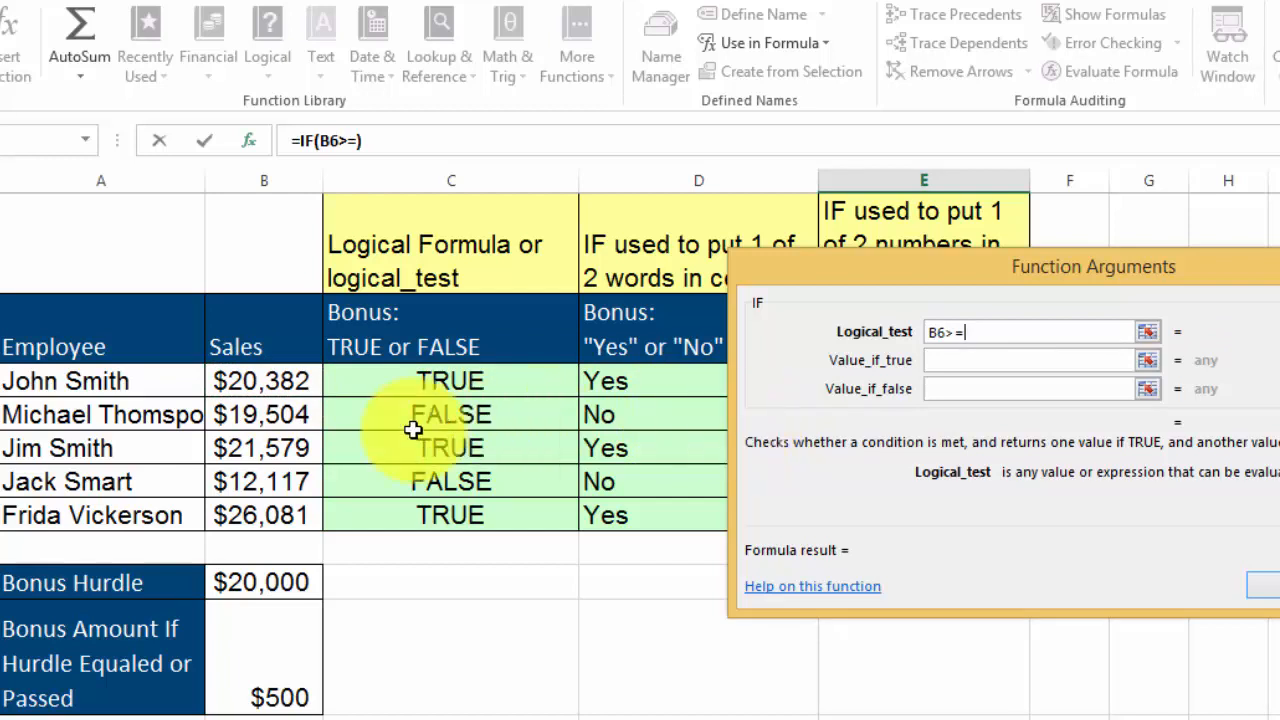
pyautogui.click(264, 582)
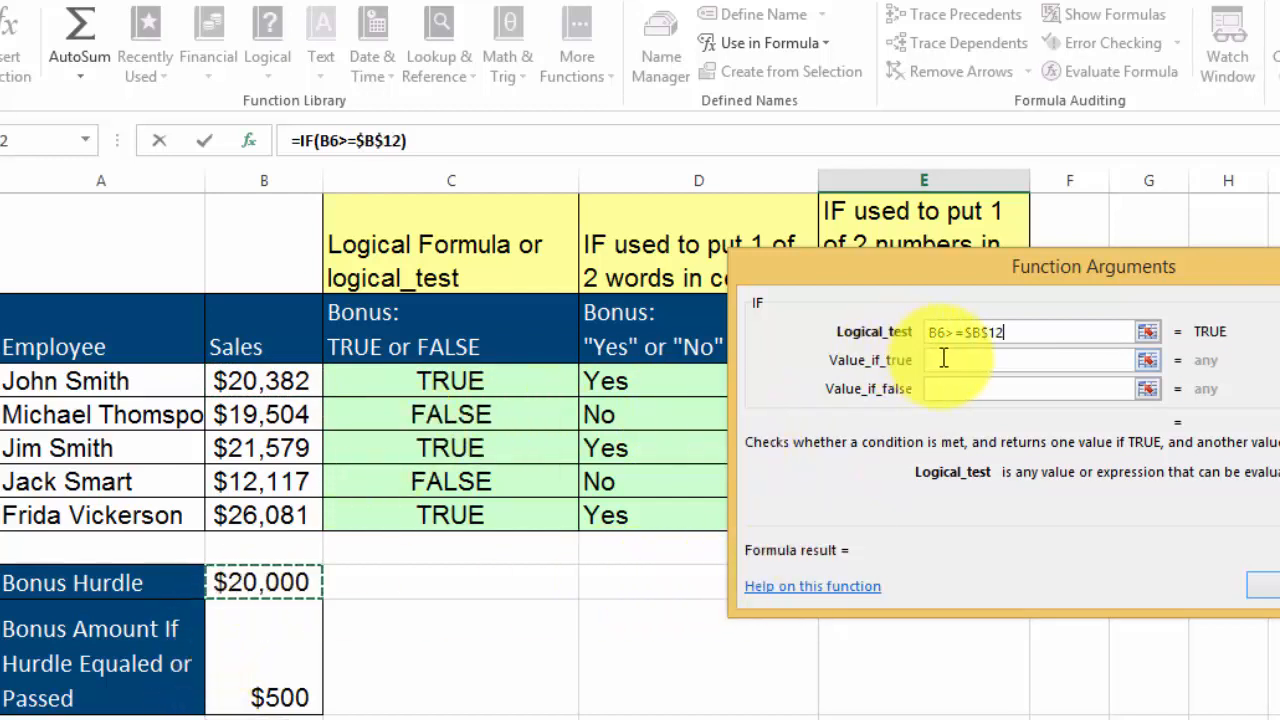
pyautogui.click(1030, 360)
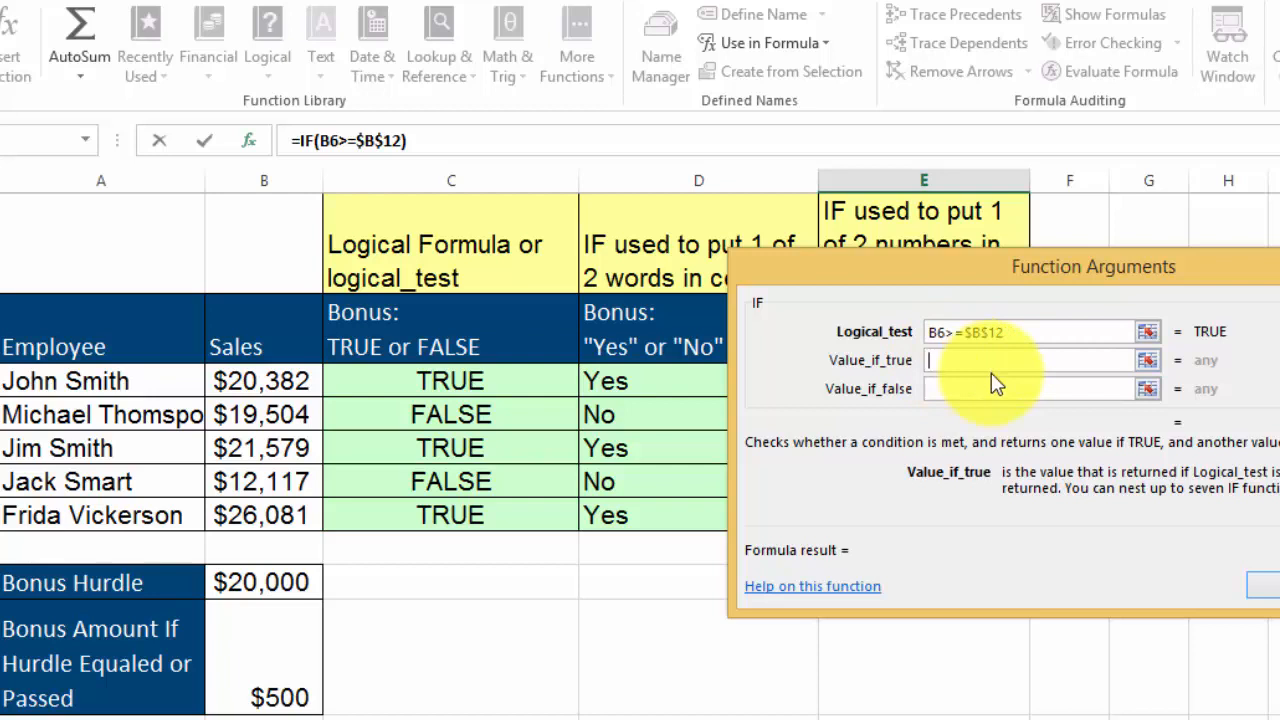
pyautogui.moveTo(294, 383)
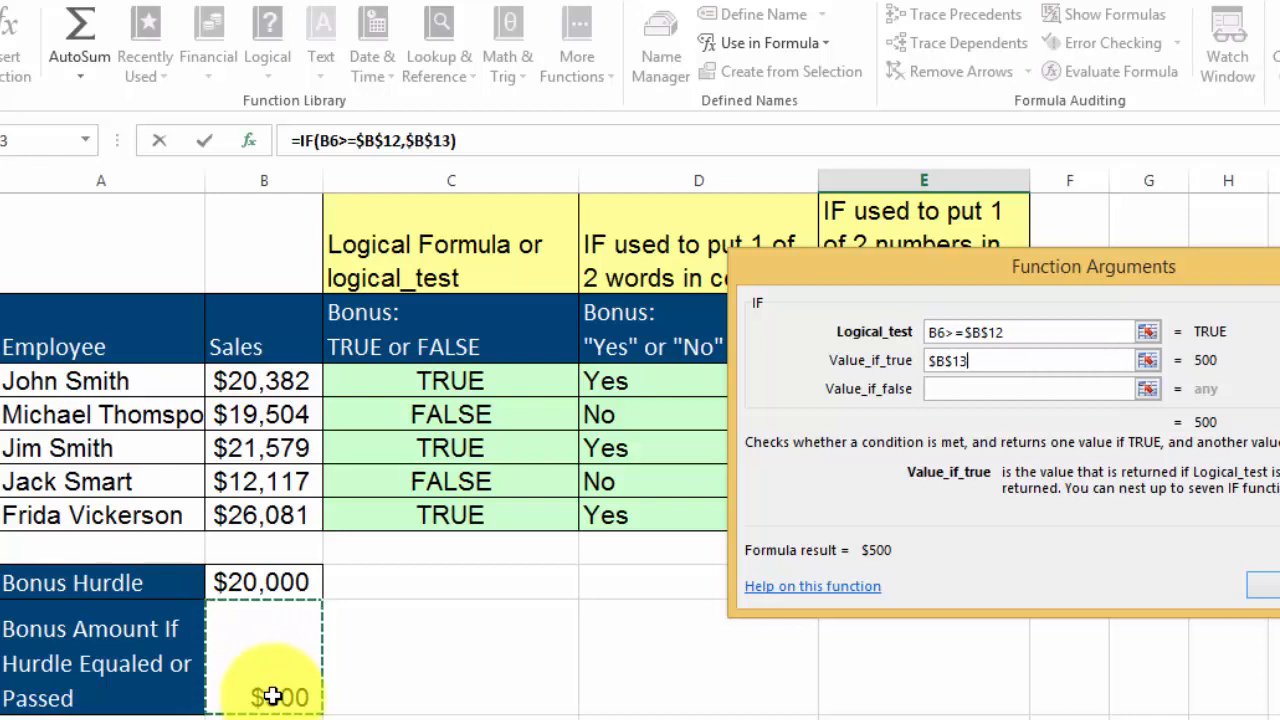
pyautogui.click(1035, 388)
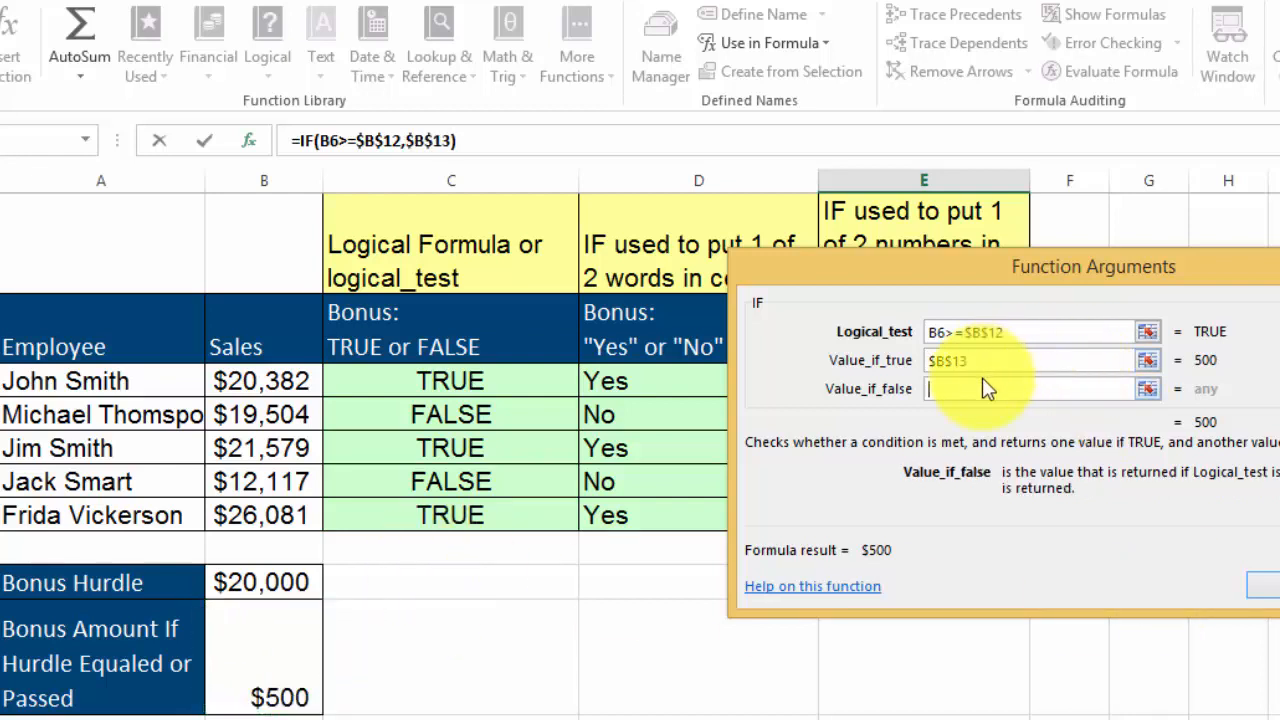
pyautogui.write('0')
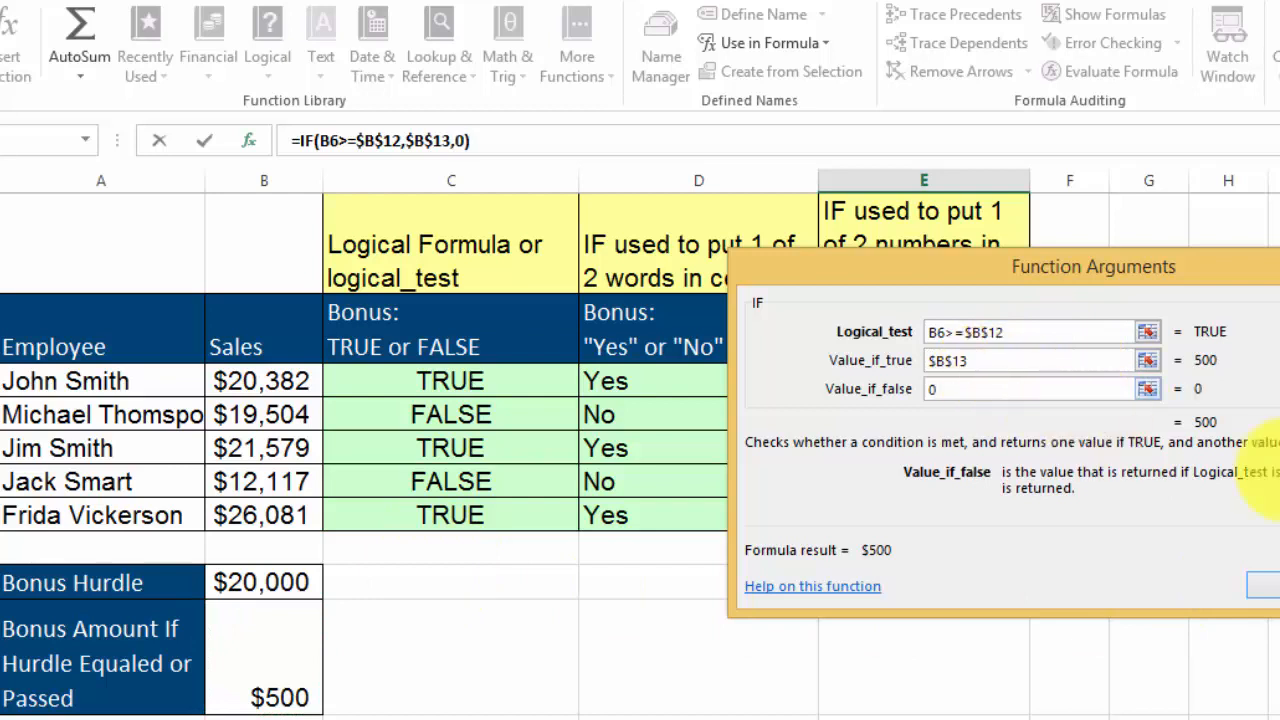
pyautogui.click(1263, 585)
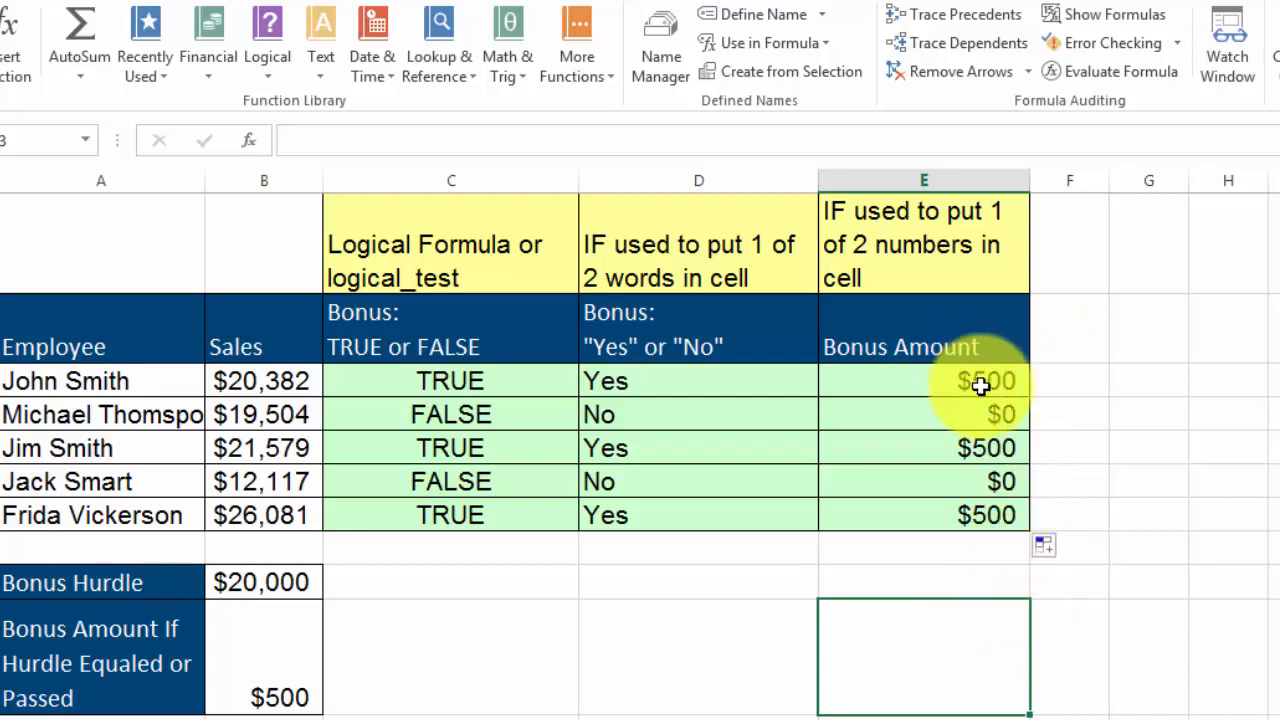
pyautogui.moveTo(995, 390)
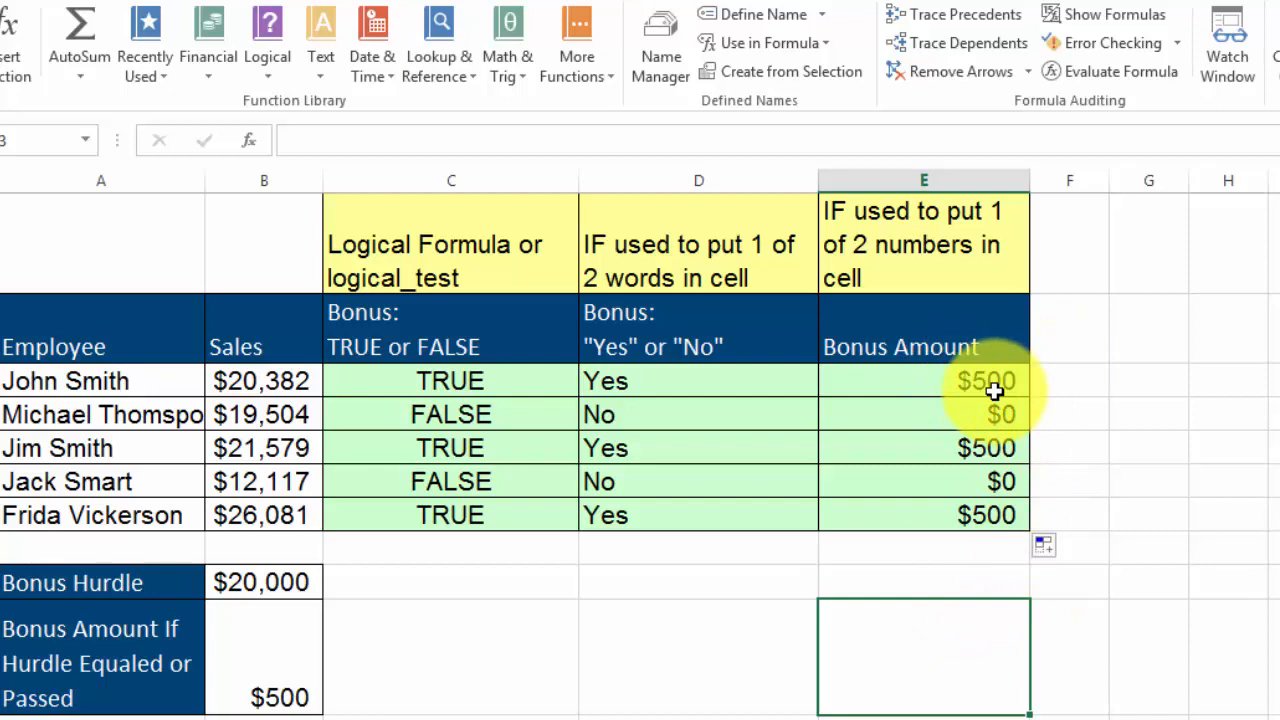